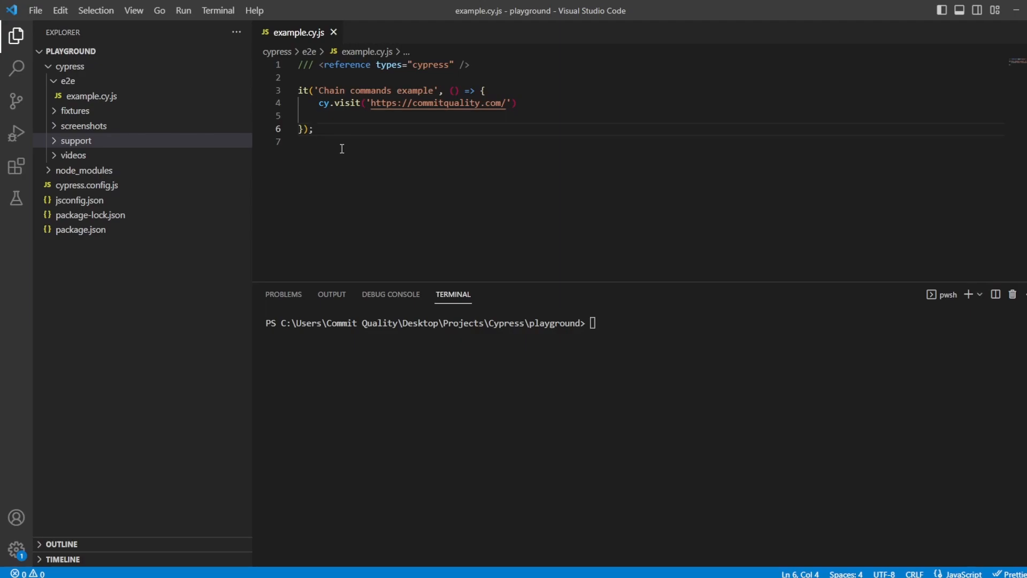
{"action": "mouse_move", "coordinate": [554, 56]}
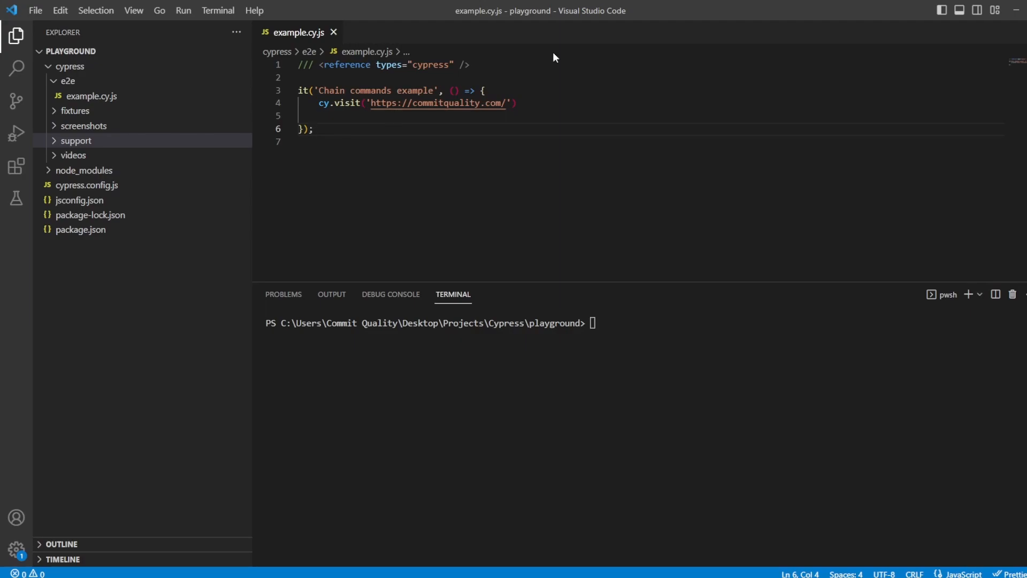
- Write cy.get('').find('') with empty selectors on the line under cy.visit
{"action": "type", "text": "c"}
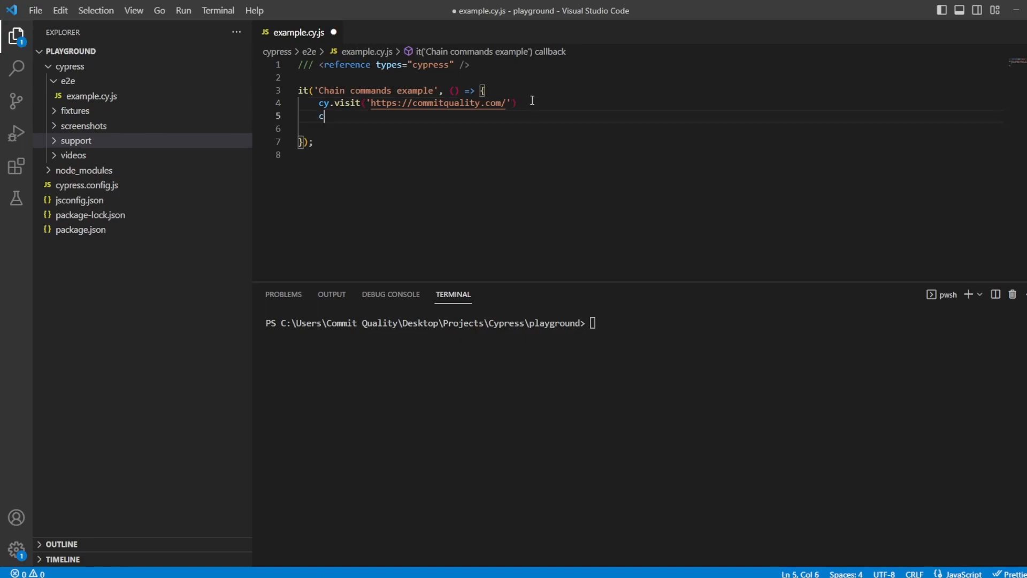
{"action": "type", "text": "y.get('"}
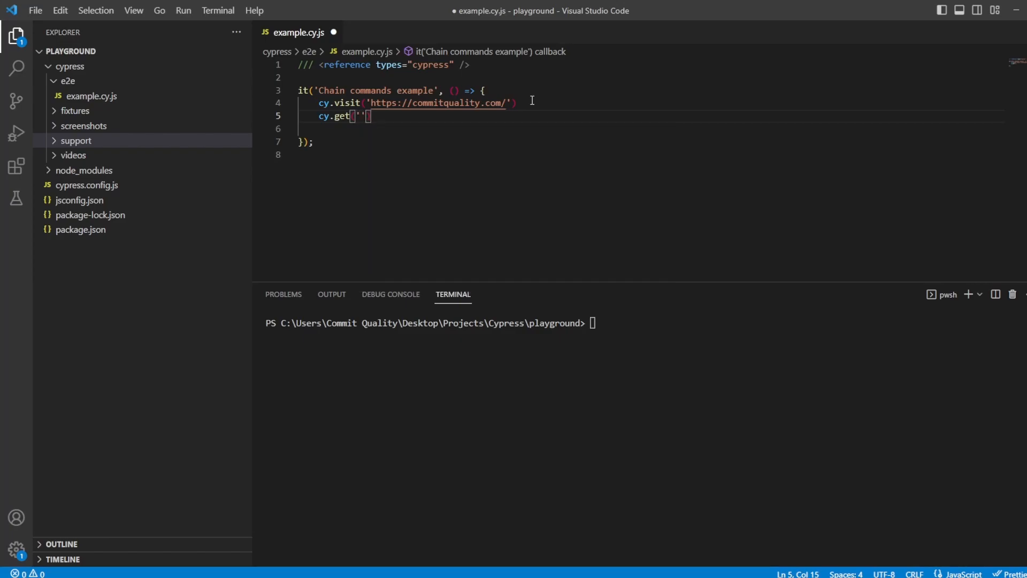
{"action": "type", "text": ".find("}
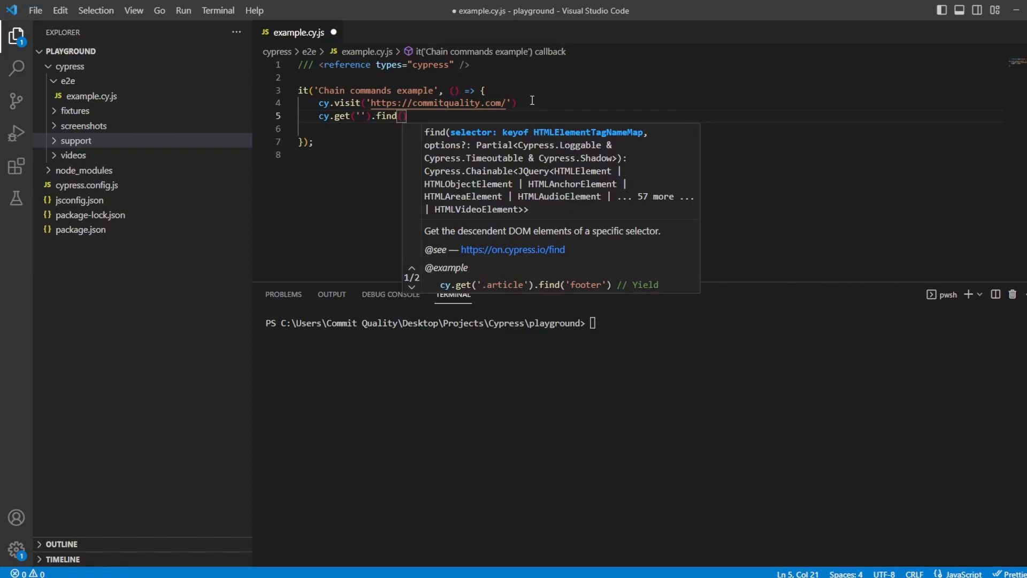
{"action": "type", "text": "''"}
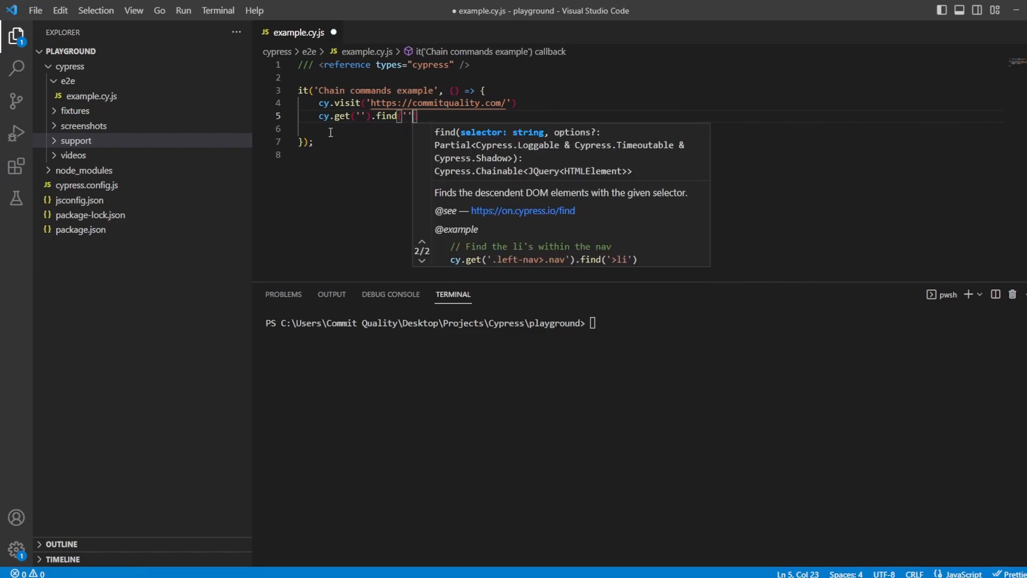
{"action": "double_click", "coordinate": [386, 115]}
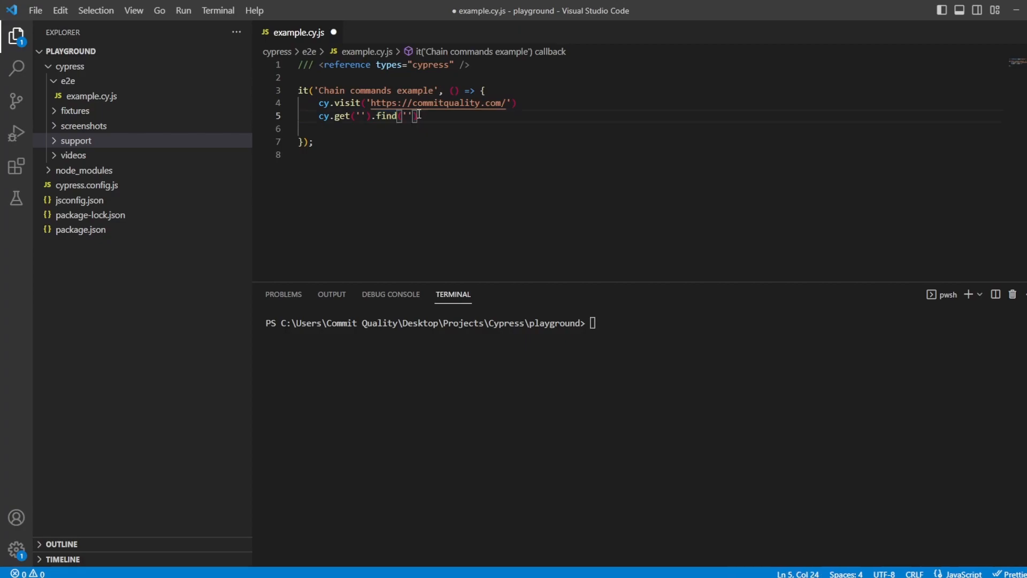
{"action": "mouse_move", "coordinate": [431, 119]}
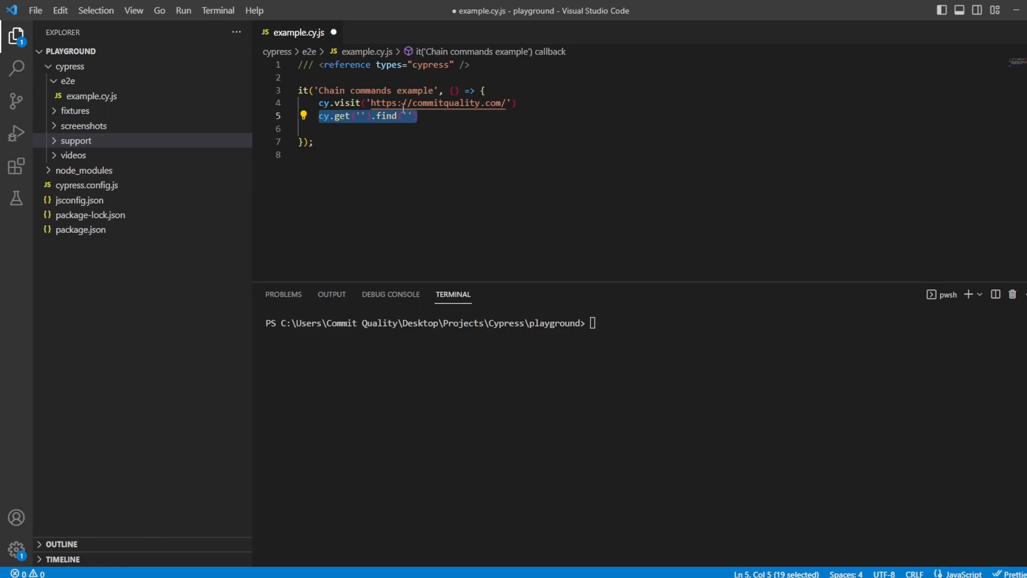
{"action": "key", "text": "Enter"}
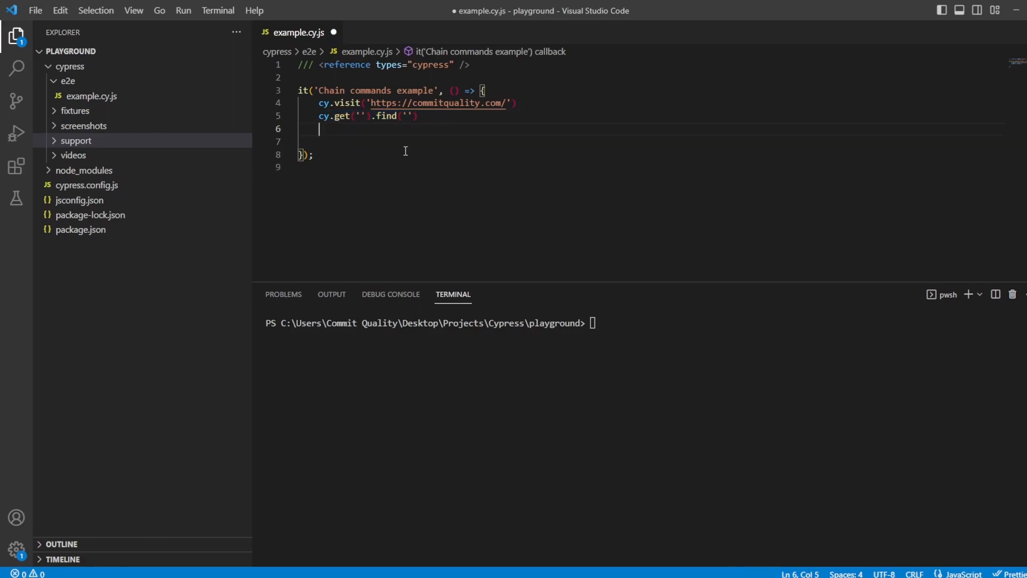
{"action": "type", "text": "console.log(\""}
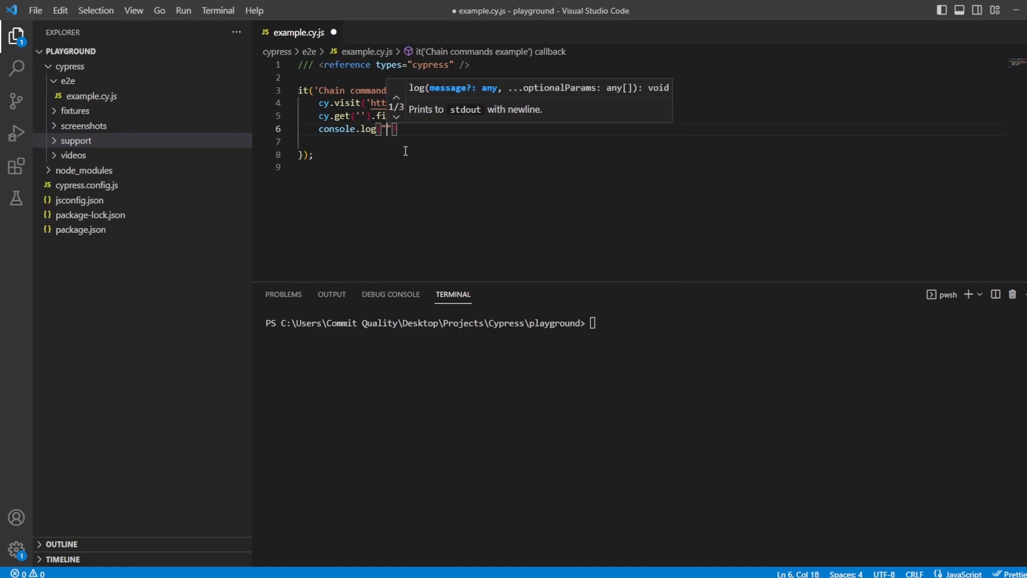
{"action": "type", "text": "Hello"}
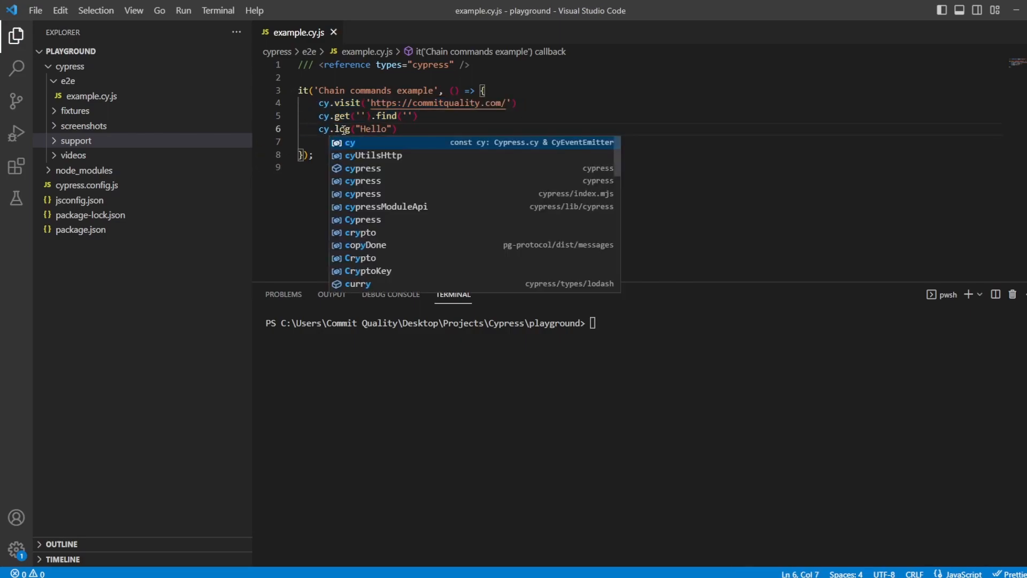
{"action": "key", "text": "Escape"}
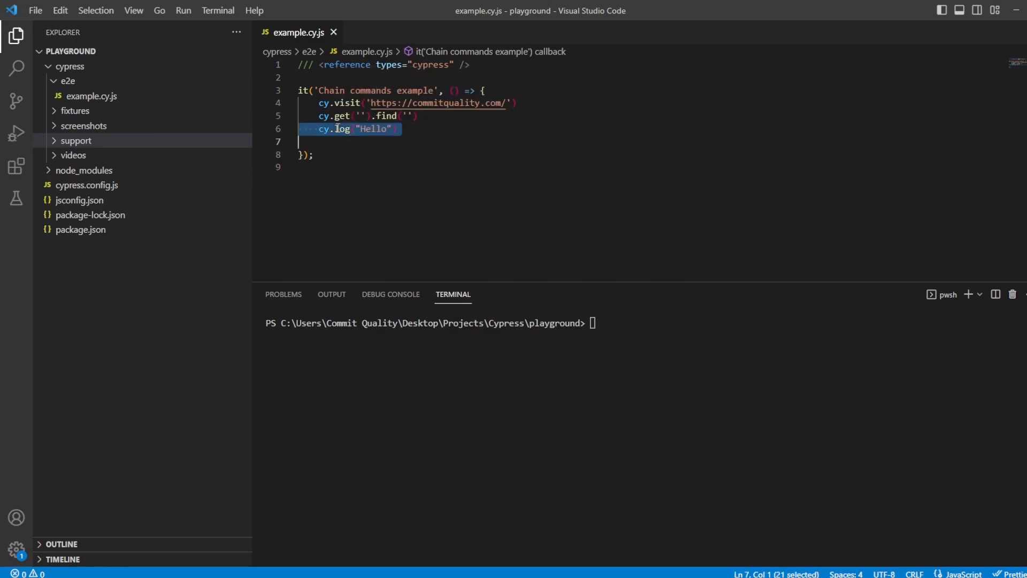
{"action": "key", "text": "Delete"}
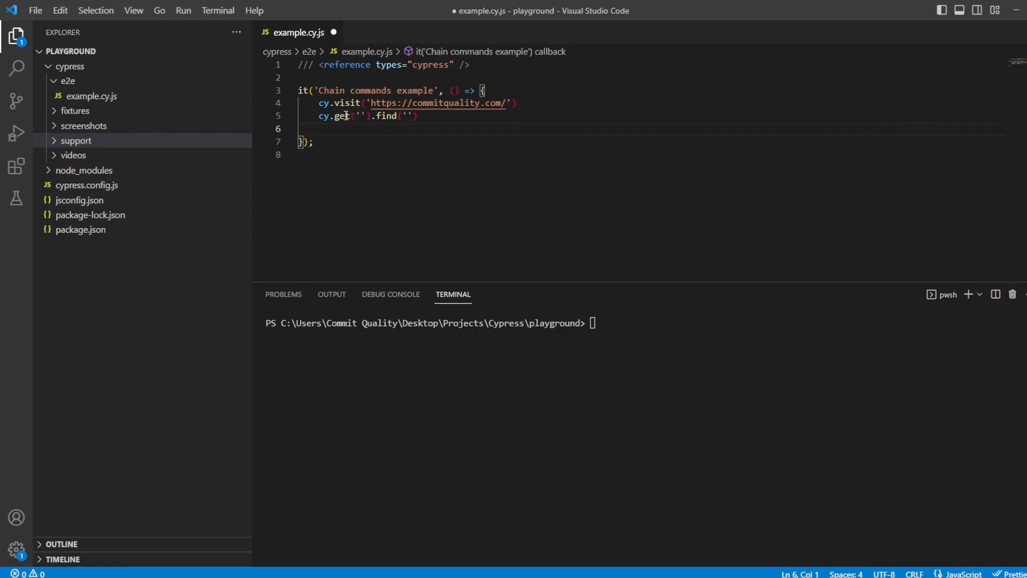
{"action": "double_click", "coordinate": [341, 116]}
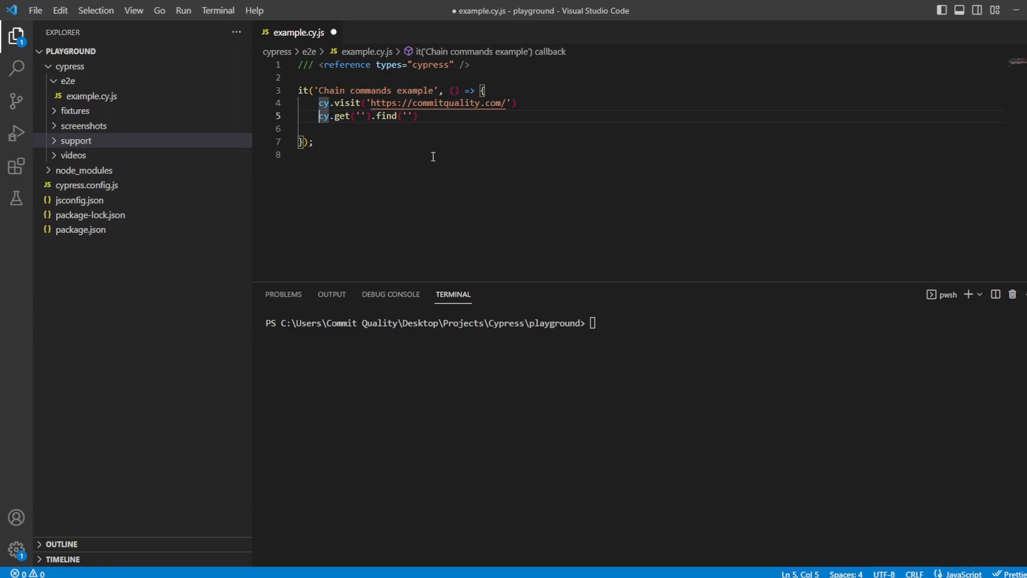
{"action": "right_click", "coordinate": [340, 115]}
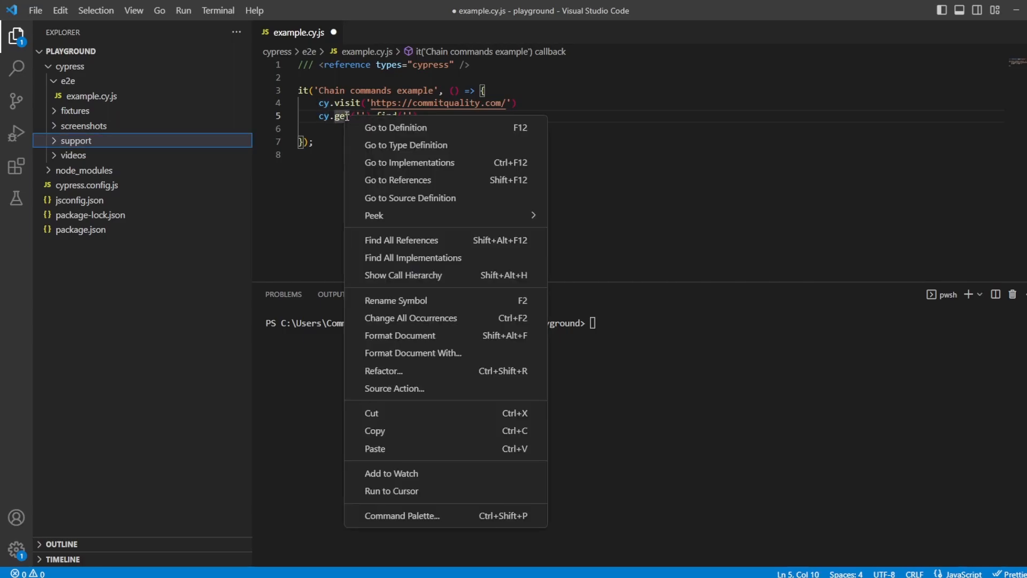
{"action": "left_click", "coordinate": [396, 128]}
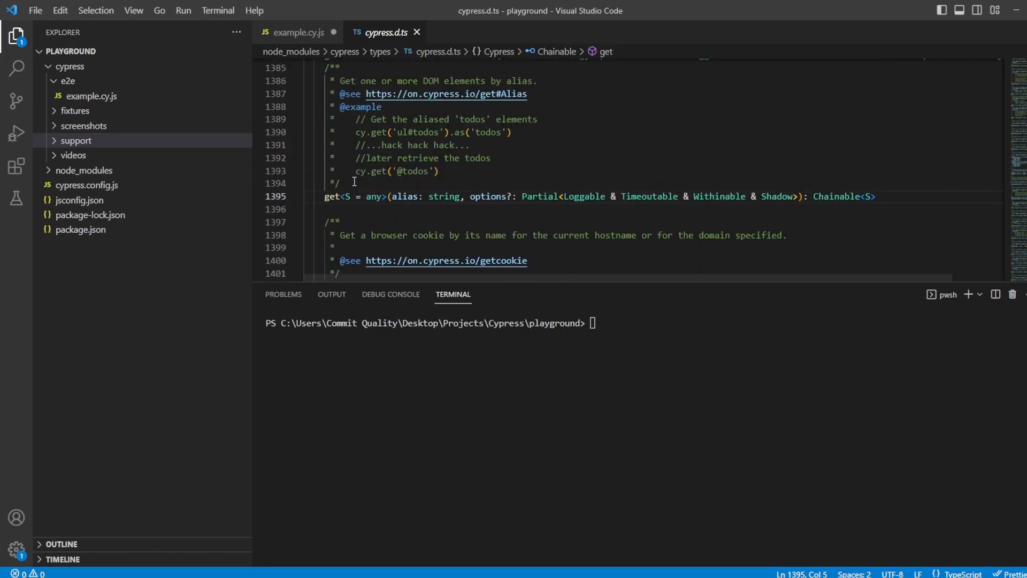
{"action": "scroll", "scroll_direction": "down", "scroll_amount": 3}
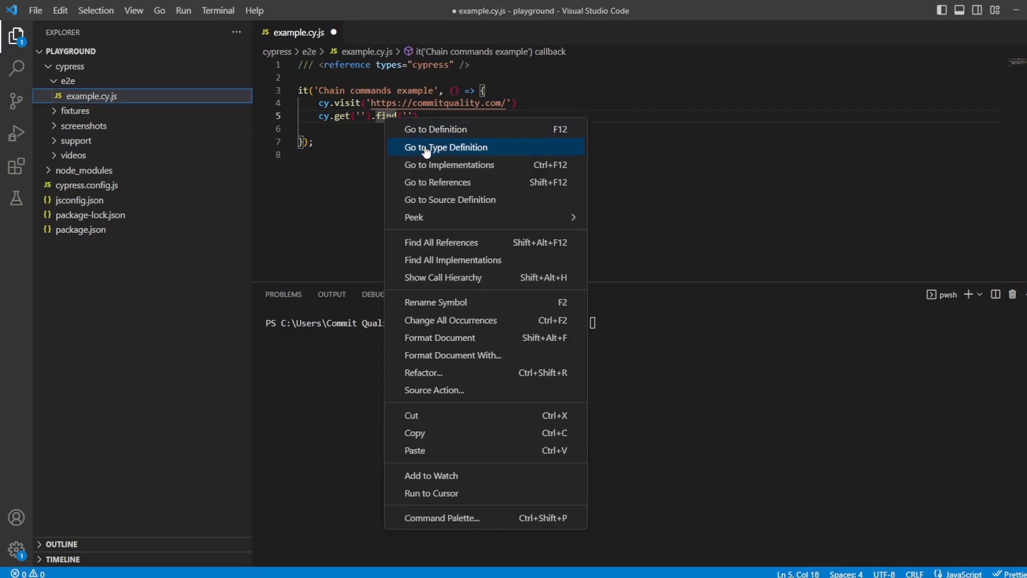
{"action": "left_click", "coordinate": [445, 146]}
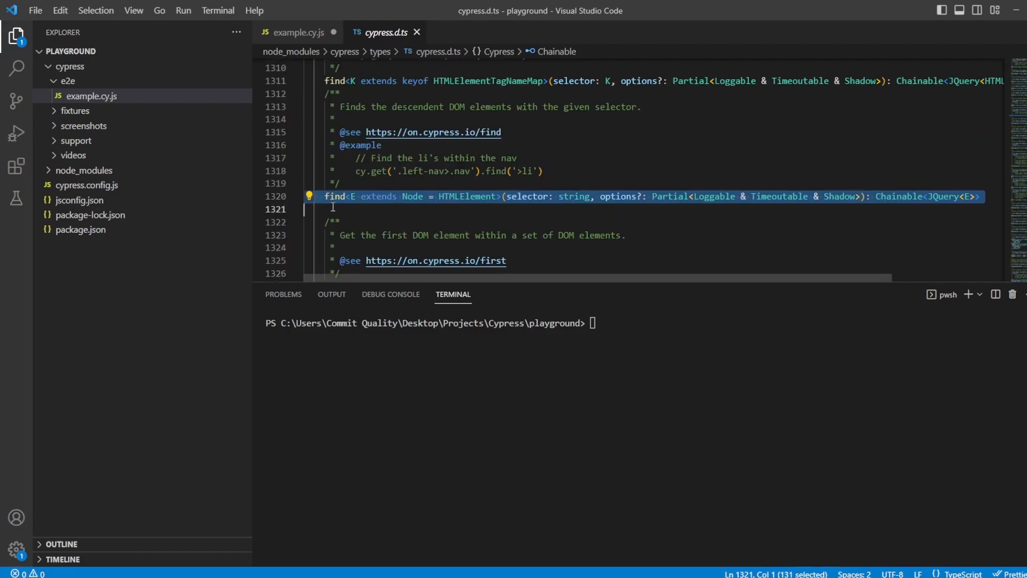
{"action": "scroll", "scroll_direction": "down", "scroll_amount": 3}
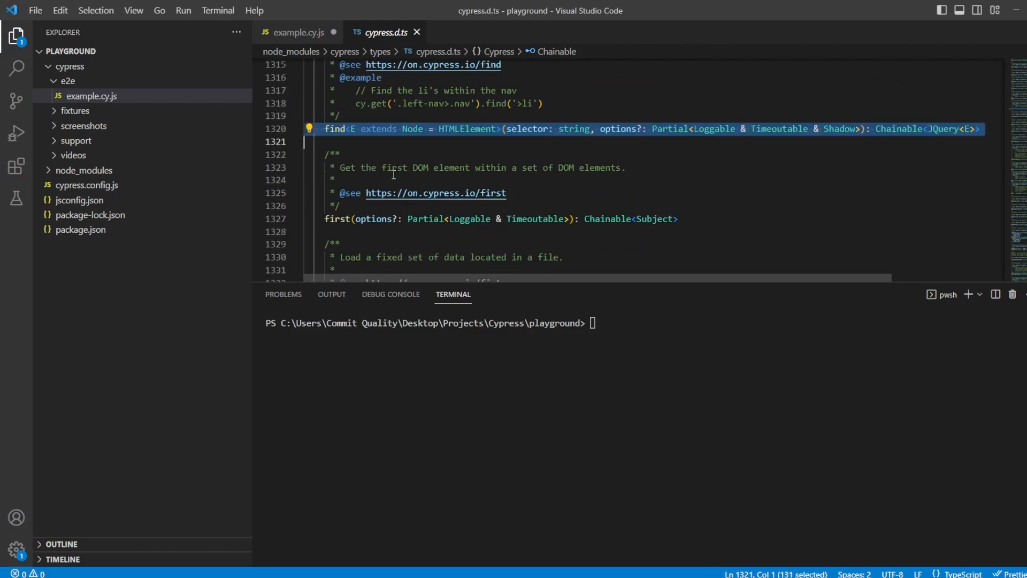
{"action": "left_click", "coordinate": [299, 32]}
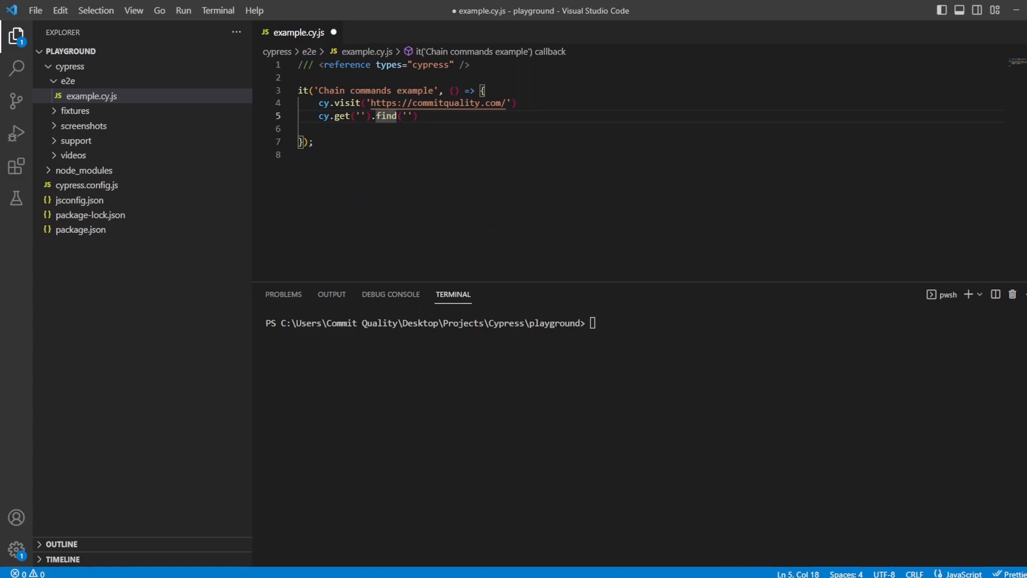
- Replace line 5 with the comment '// Chain a button command' and save the spec
{"action": "left_click", "coordinate": [319, 116]}
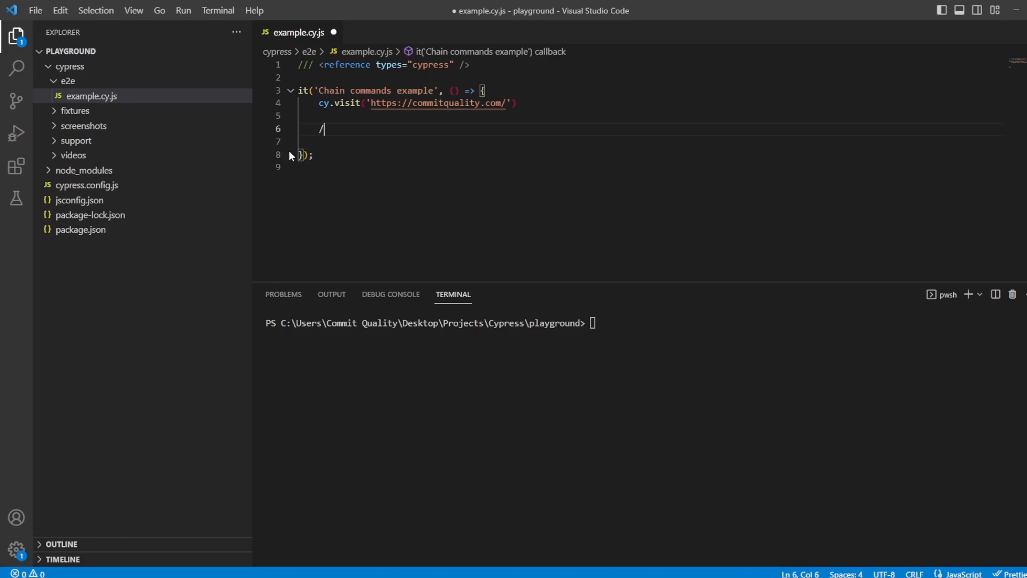
{"action": "type", "text": "/ Chain a b"}
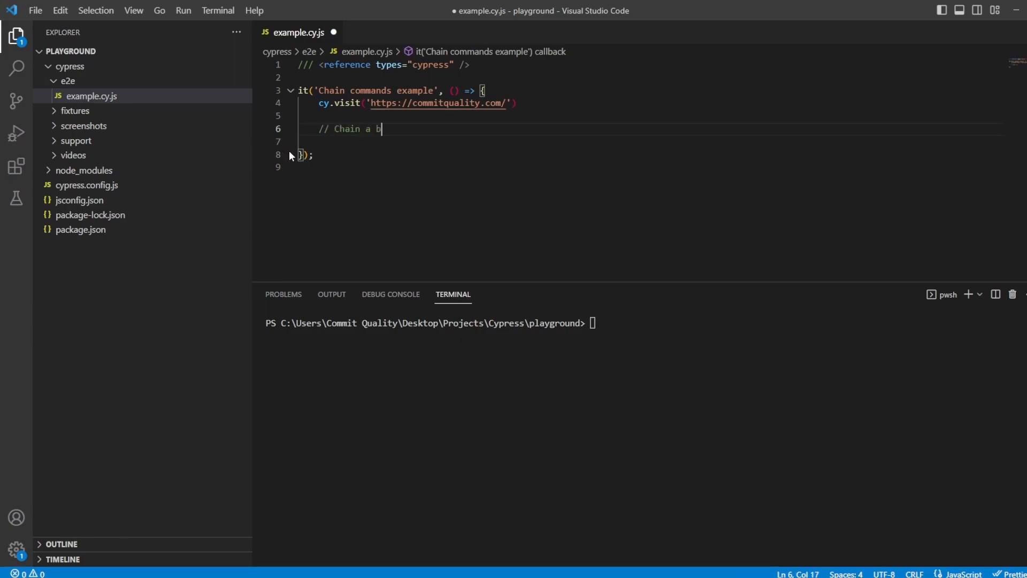
{"action": "type", "text": "utton command"}
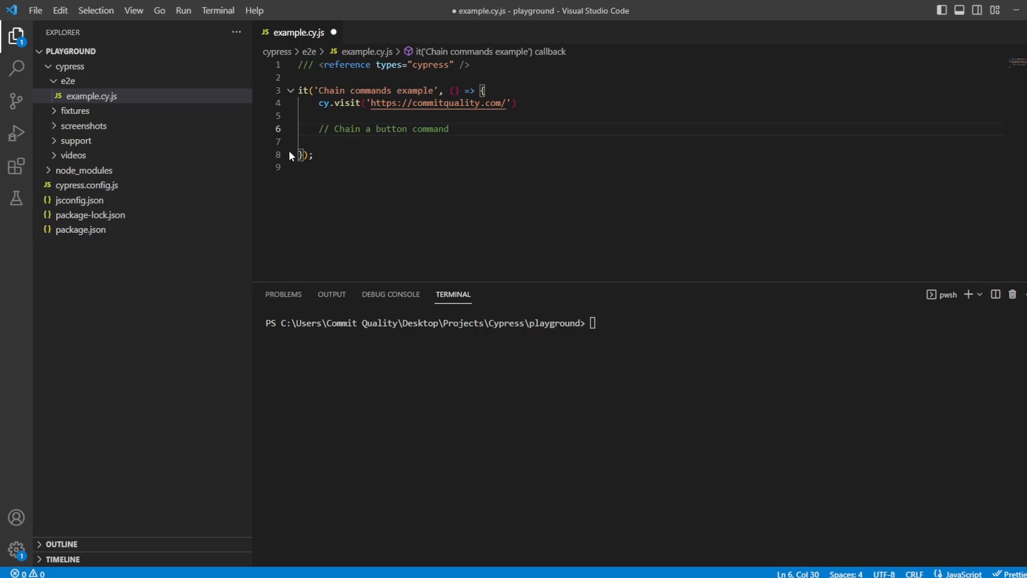
{"action": "key", "text": "ctrl+s"}
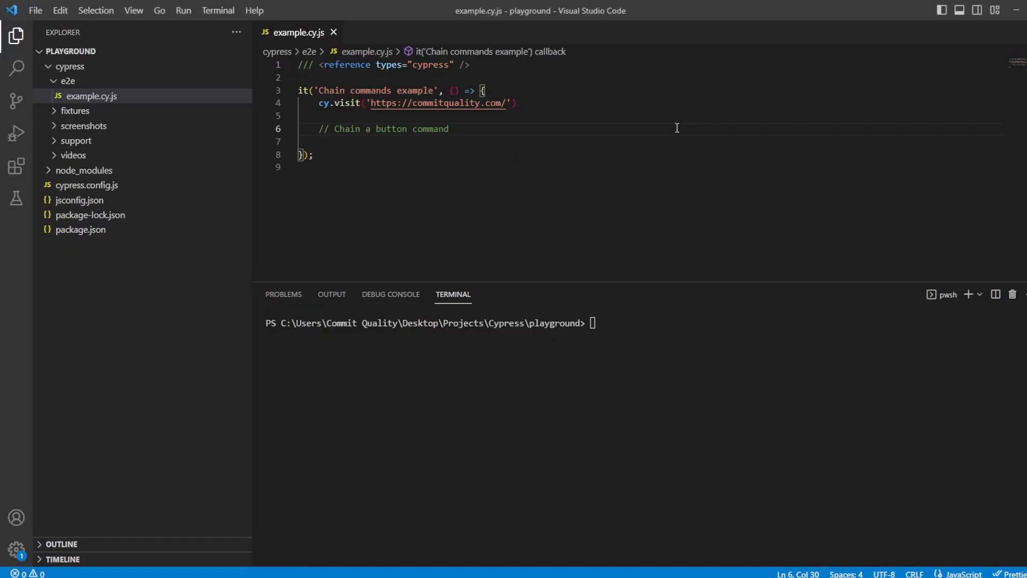
- Write cy.get('.class="filter-textbox"').type('Product 2') under the comment
{"action": "type", "text": "cy.get('."}
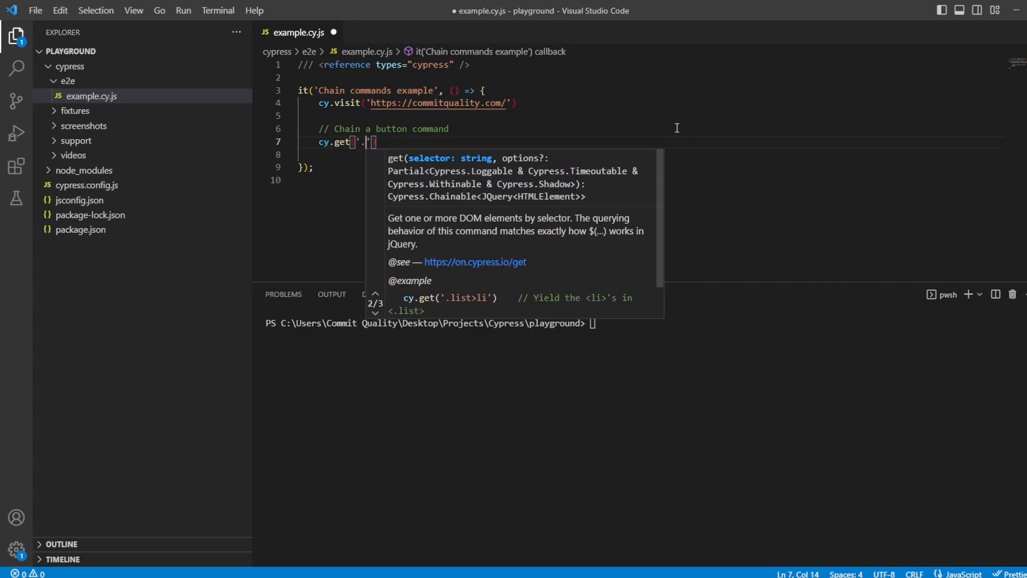
{"action": "type", "text": ".class=\"filter-textbox\""}
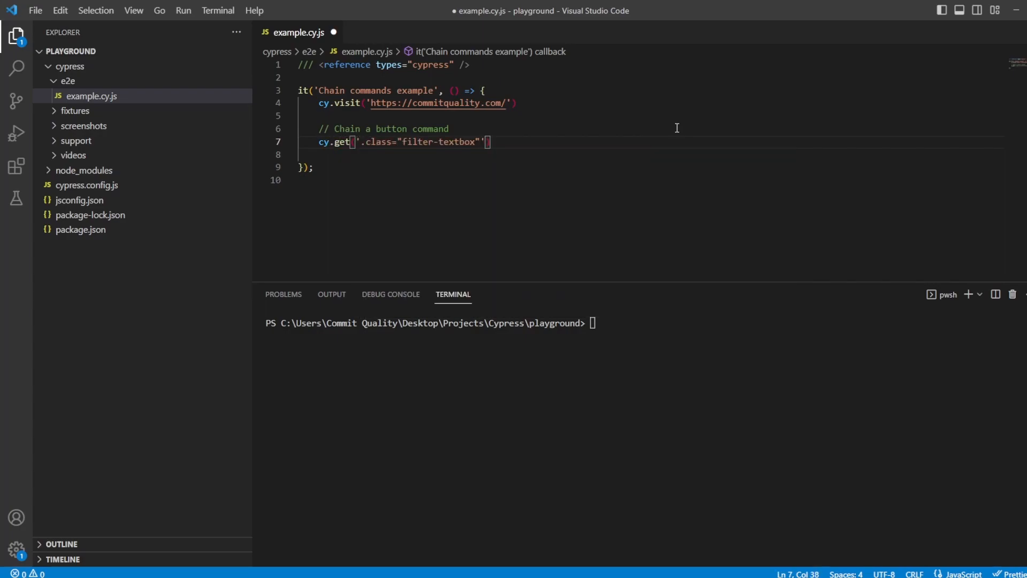
{"action": "type", "text": ".type"}
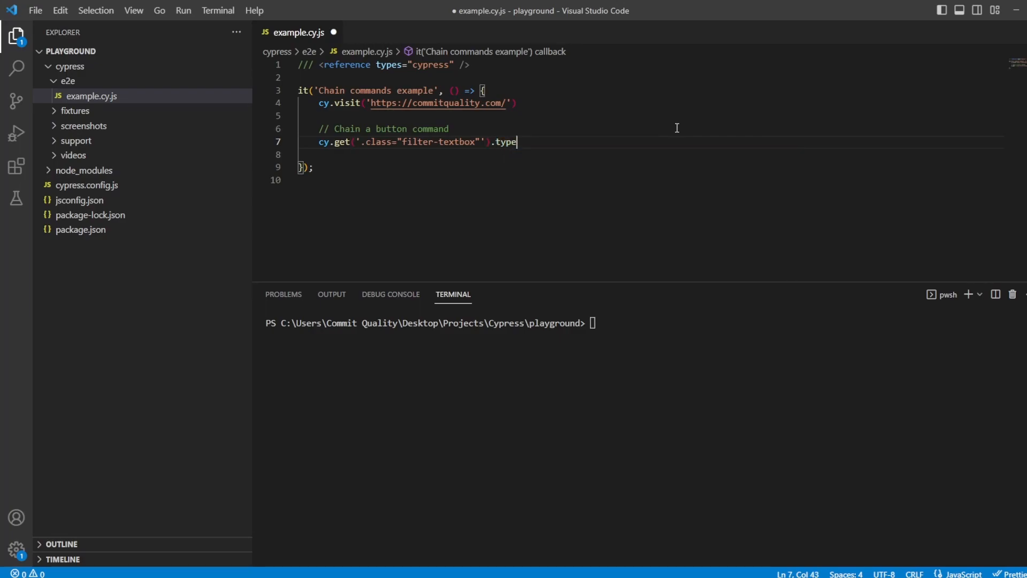
{"action": "type", "text": "(Produ"}
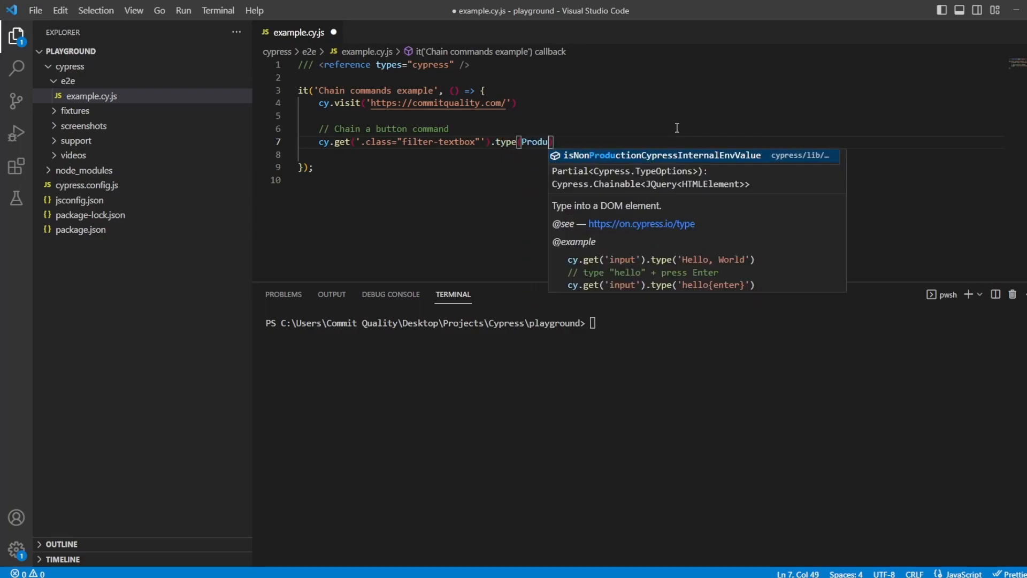
{"action": "type", "text": "ct 2"}
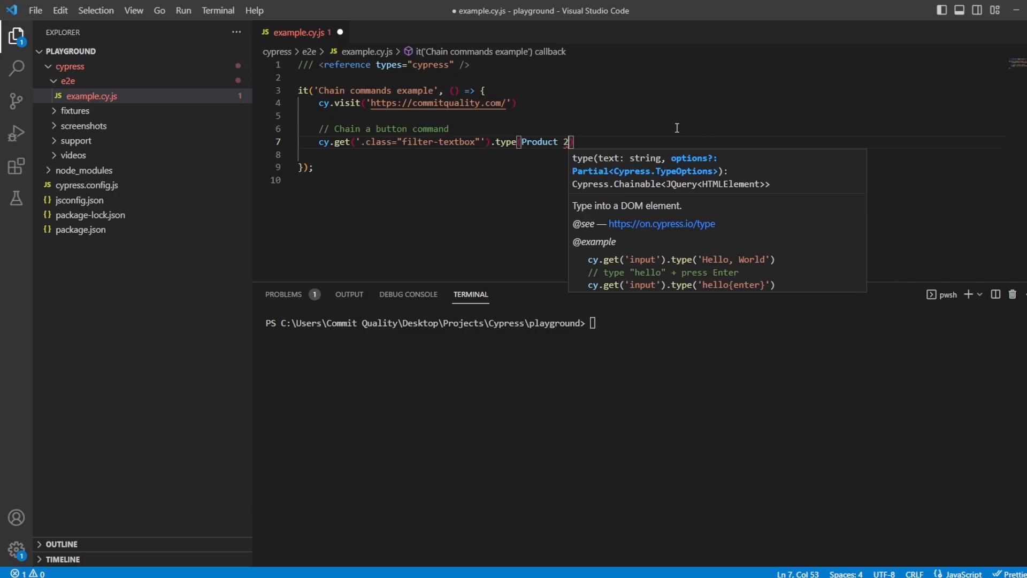
{"action": "type", "text": "'"}
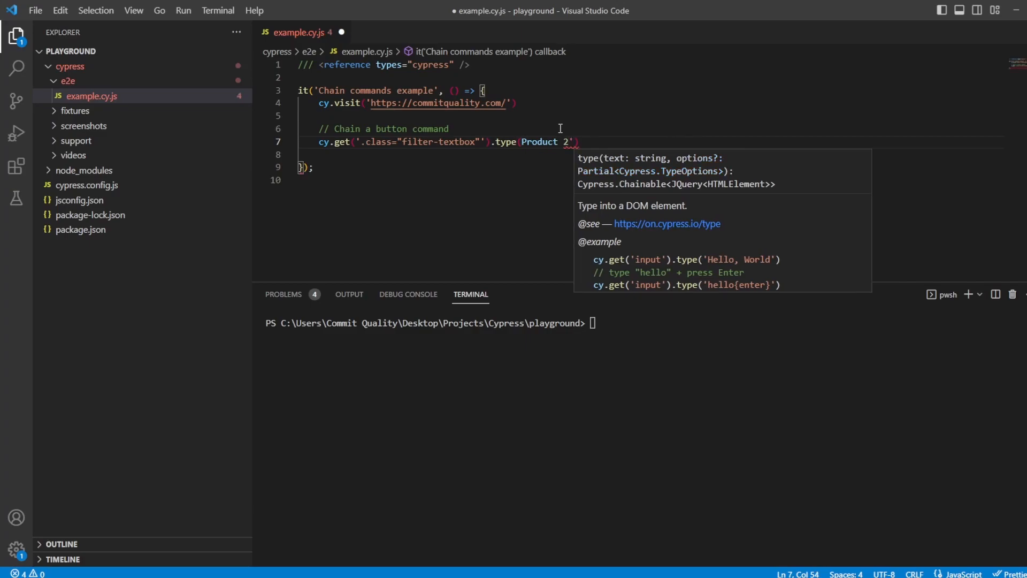
{"action": "left_click", "coordinate": [524, 141]}
{"action": "type", "text": "'"}
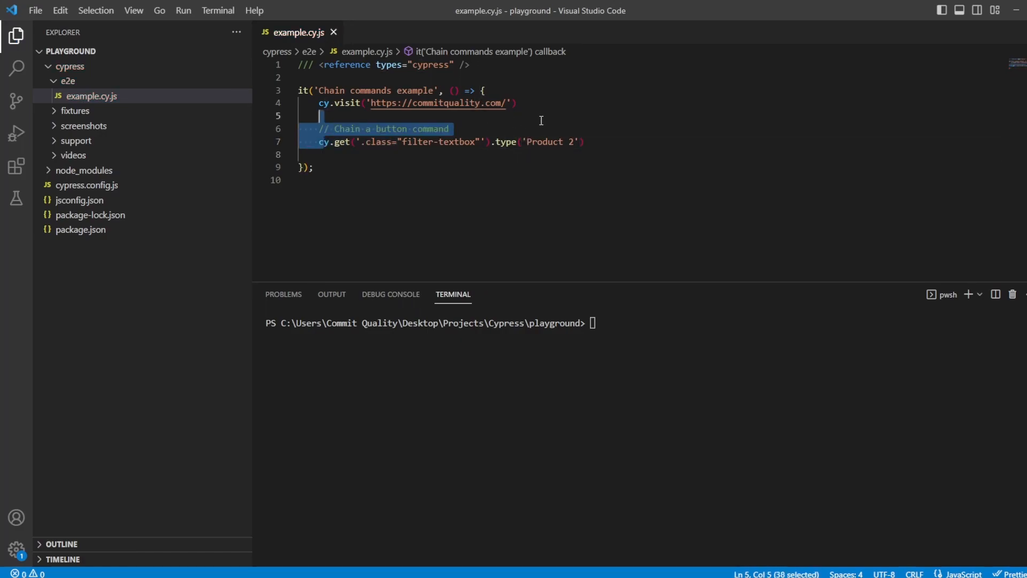
- Review the get and type calls, then launch the runner with npx cypress open
{"action": "double_click", "coordinate": [430, 128]}
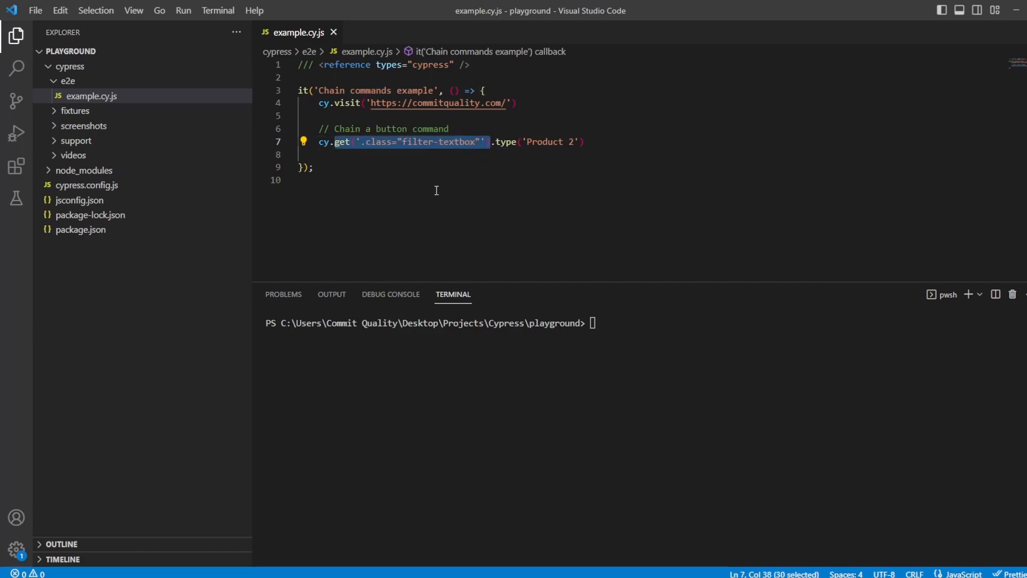
{"action": "double_click", "coordinate": [504, 142]}
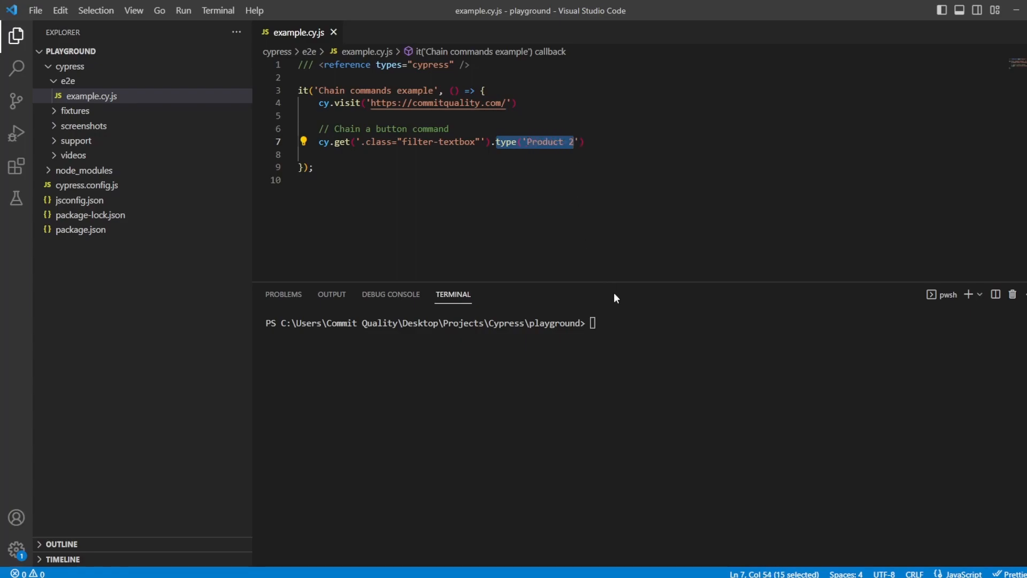
{"action": "type", "text": "npx cypress open"}
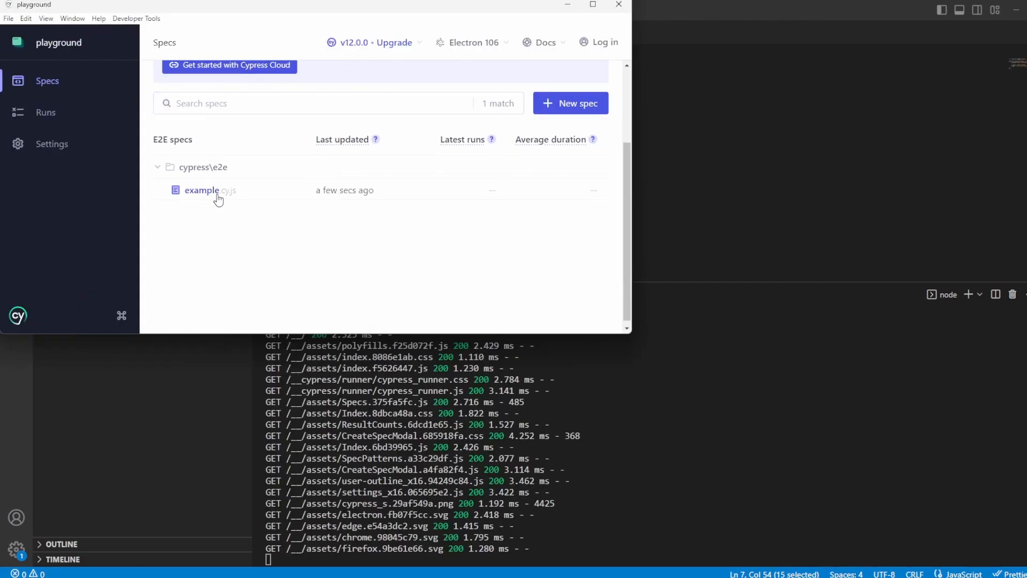
- Run example.cy.js in Cypress and view the page after Product 2 is typed
{"action": "left_click", "coordinate": [202, 190]}
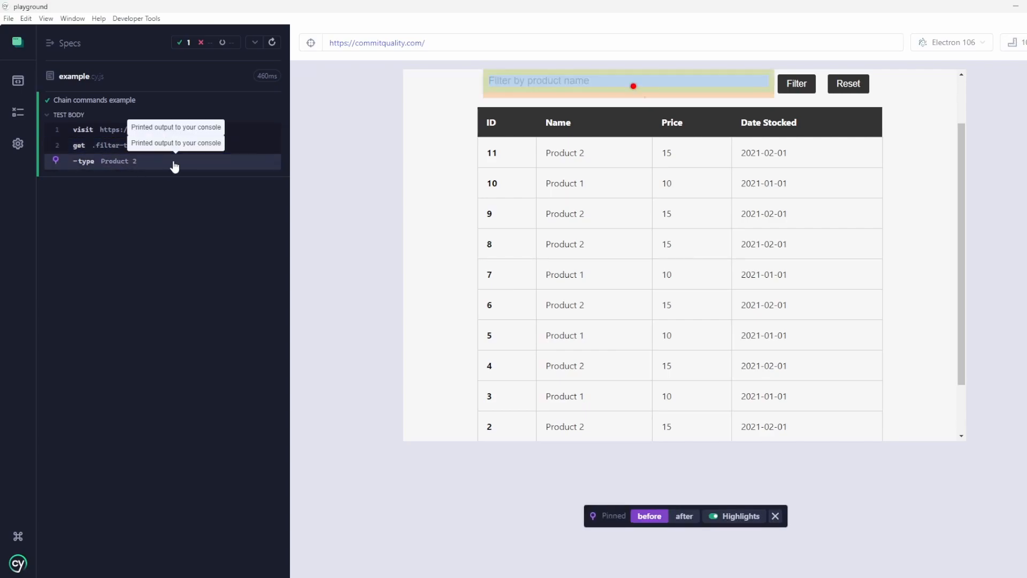
{"action": "left_click", "coordinate": [684, 515]}
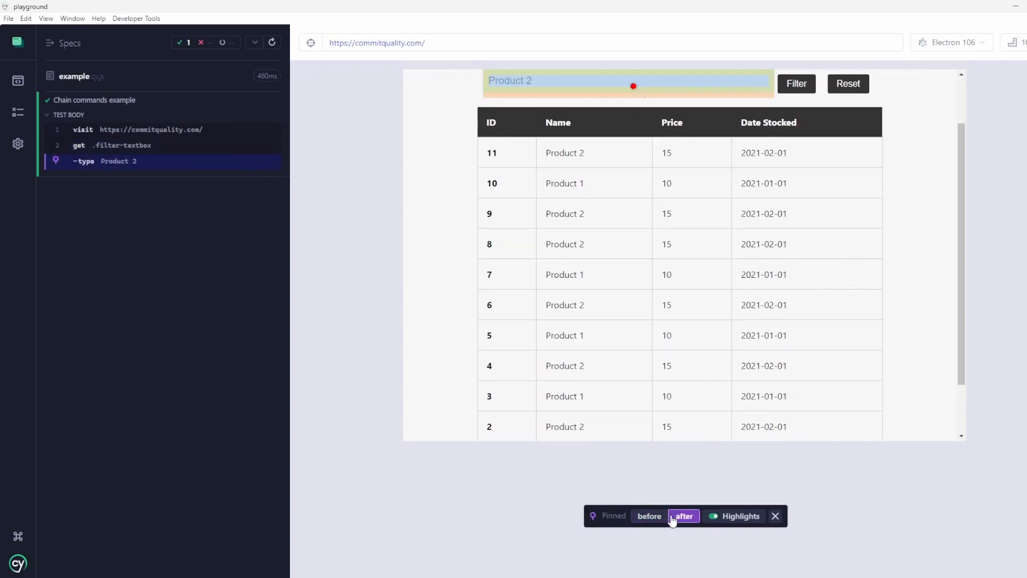
{"action": "left_click", "coordinate": [684, 516]}
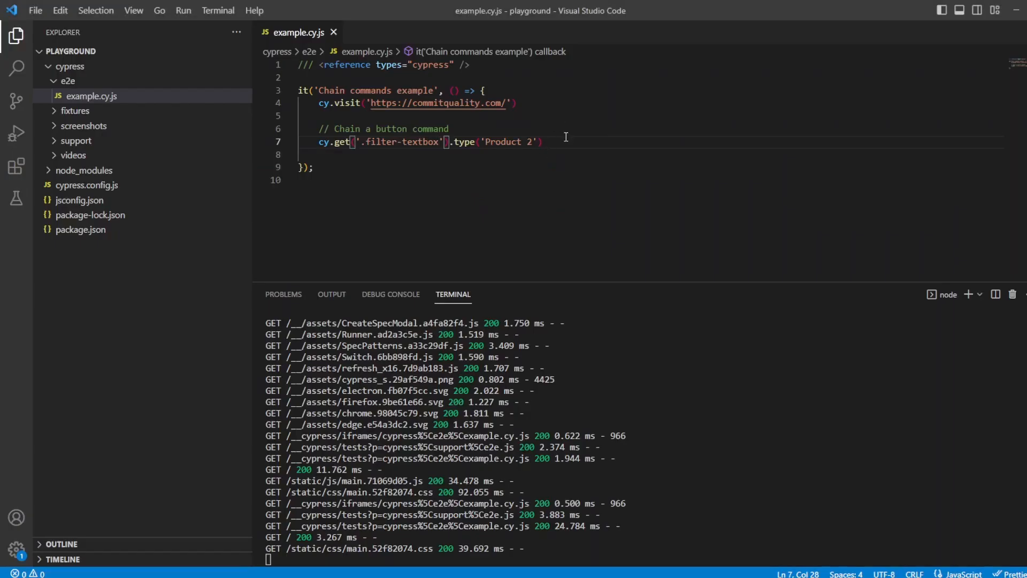
- Add '// Click the filter button' and cy.get('[data-testid="filter-button"]') on a new line
{"action": "key", "text": "enter"}
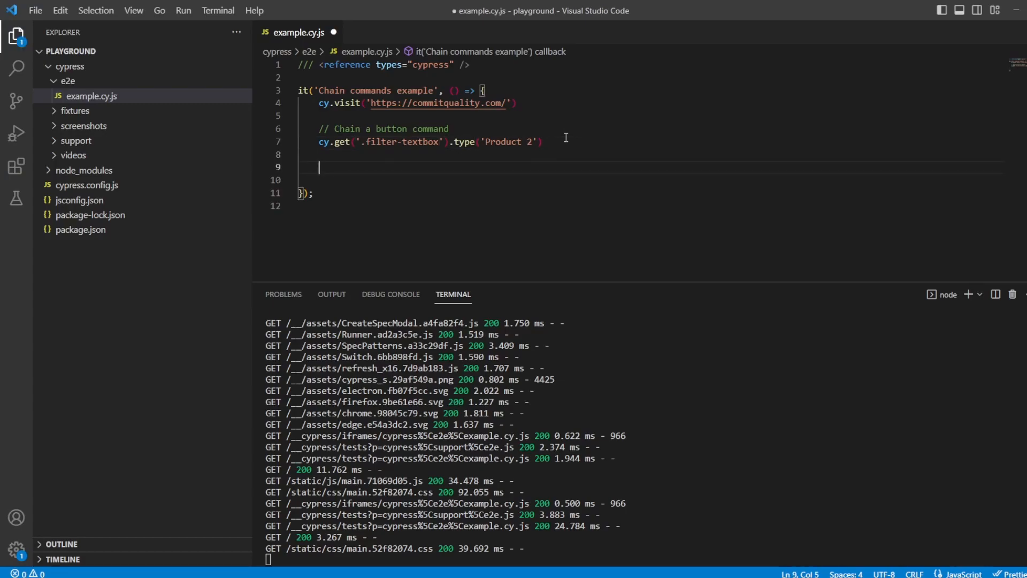
{"action": "type", "text": "// Click the"}
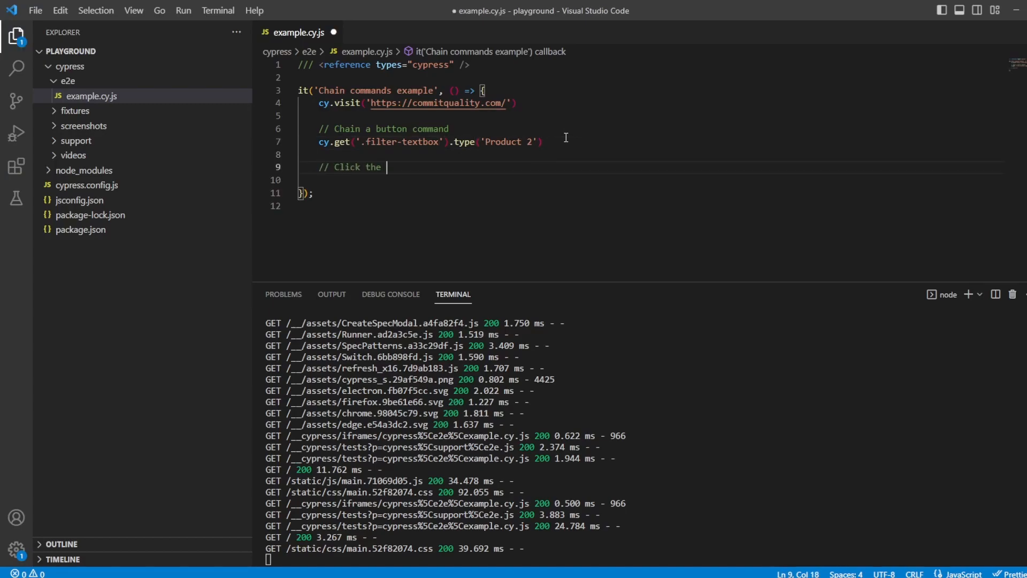
{"action": "type", "text": "filter button"}
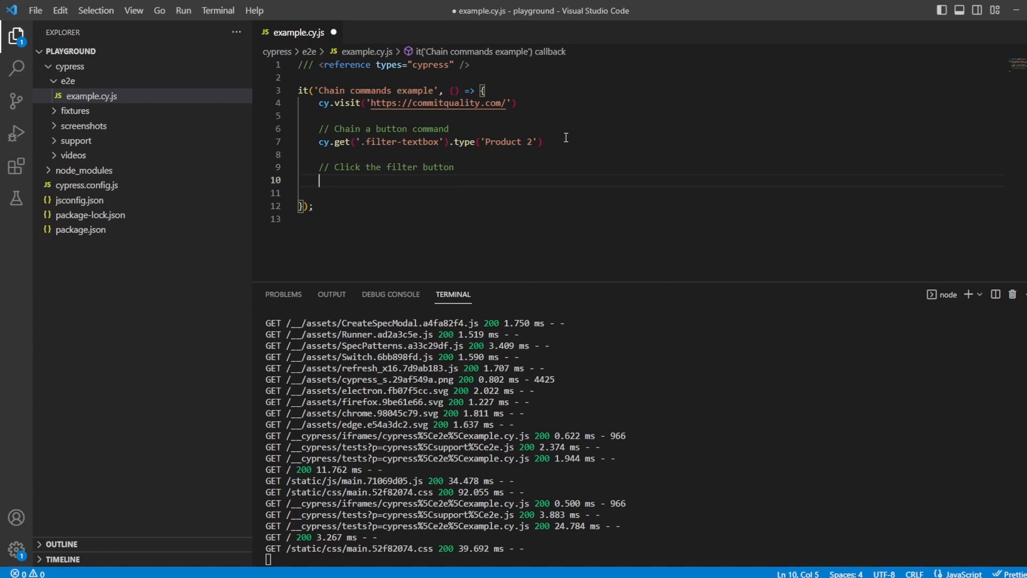
{"action": "type", "text": "cy"}
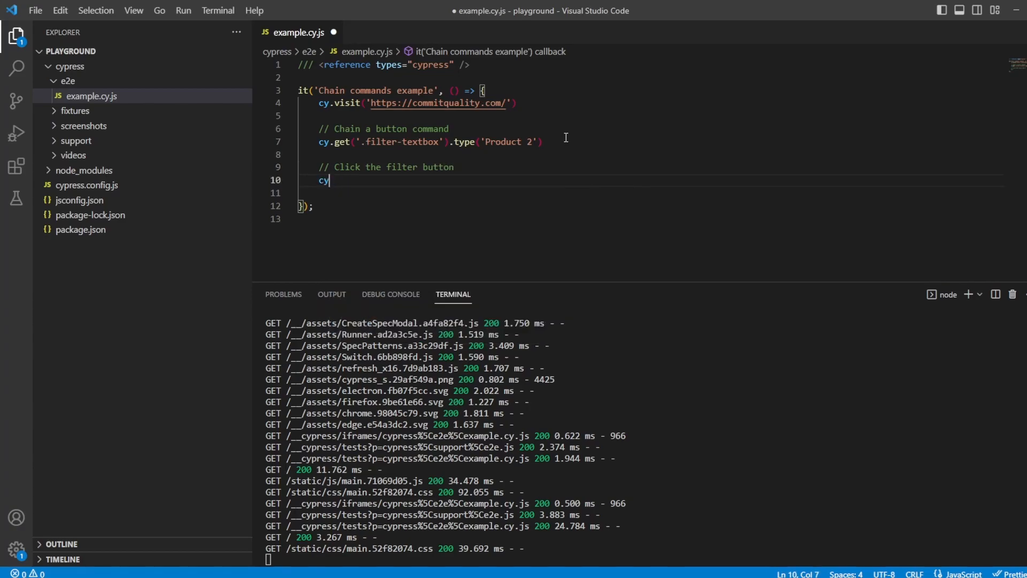
{"action": "type", "text": ".get('"}
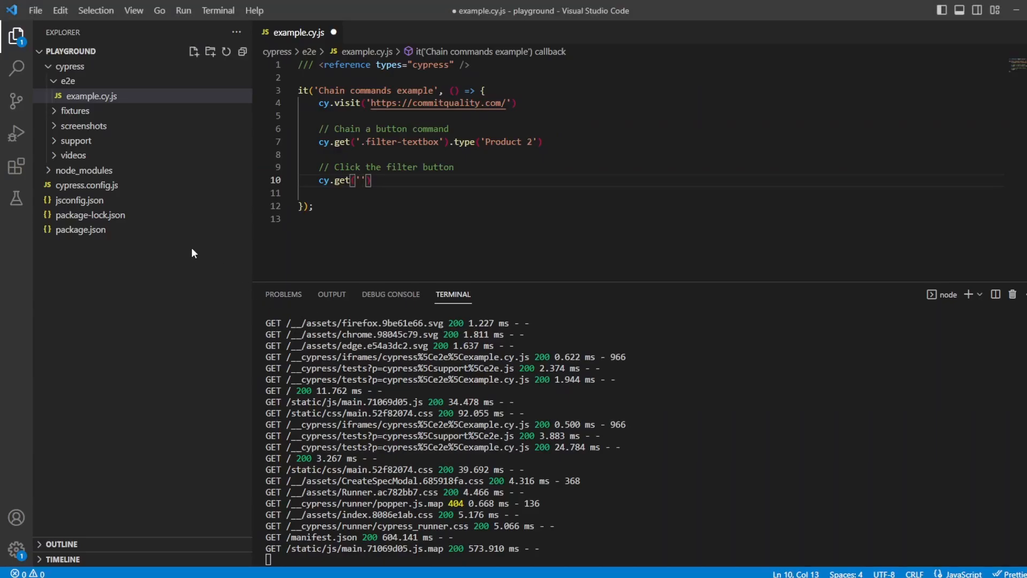
{"action": "type", "text": "[data-testid=\"filter-button\"]"}
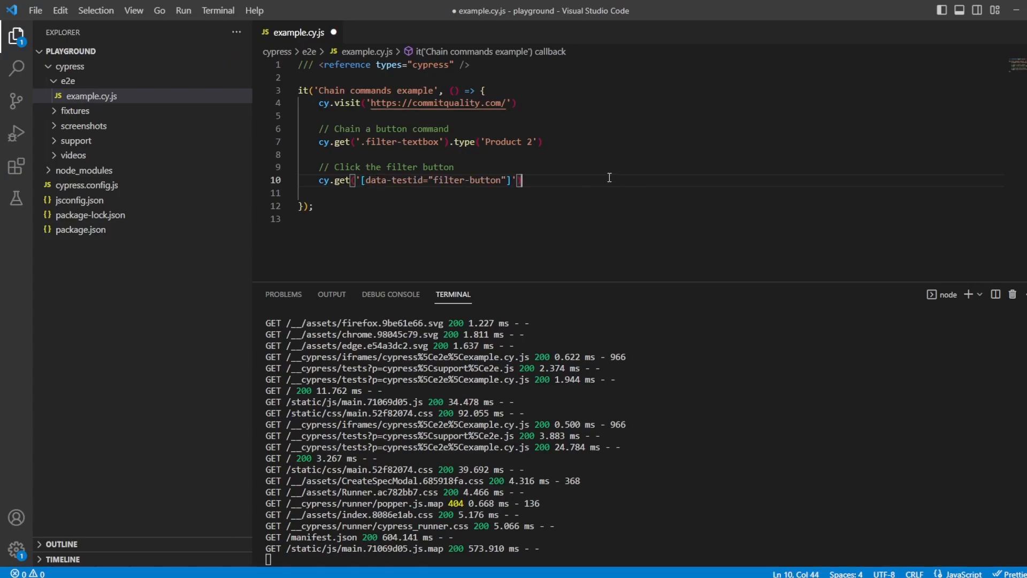
- Chain .contains('Filter').click(); onto the filter-button get call
{"action": "type", "text": "."}
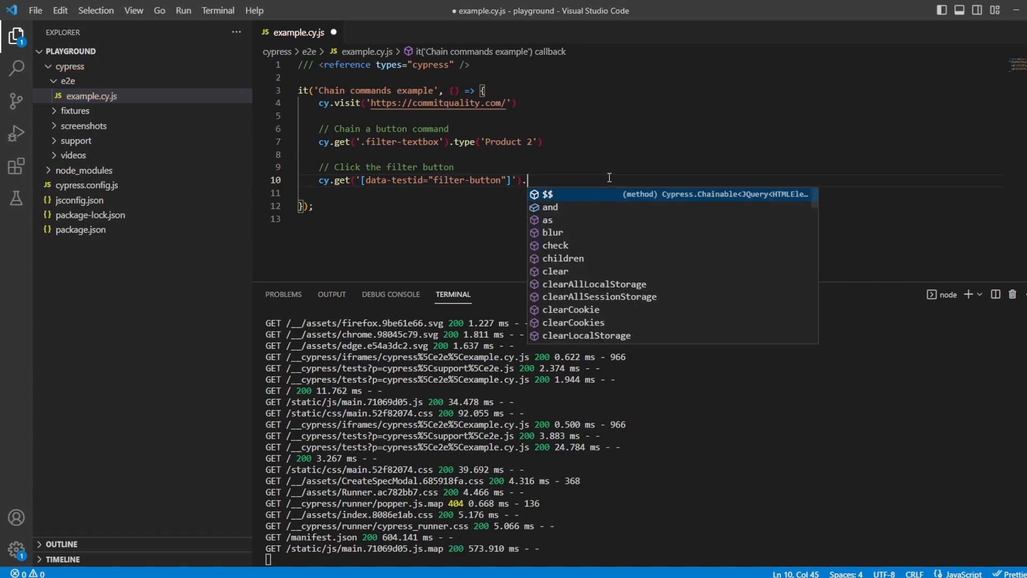
{"action": "type", "text": "contains("}
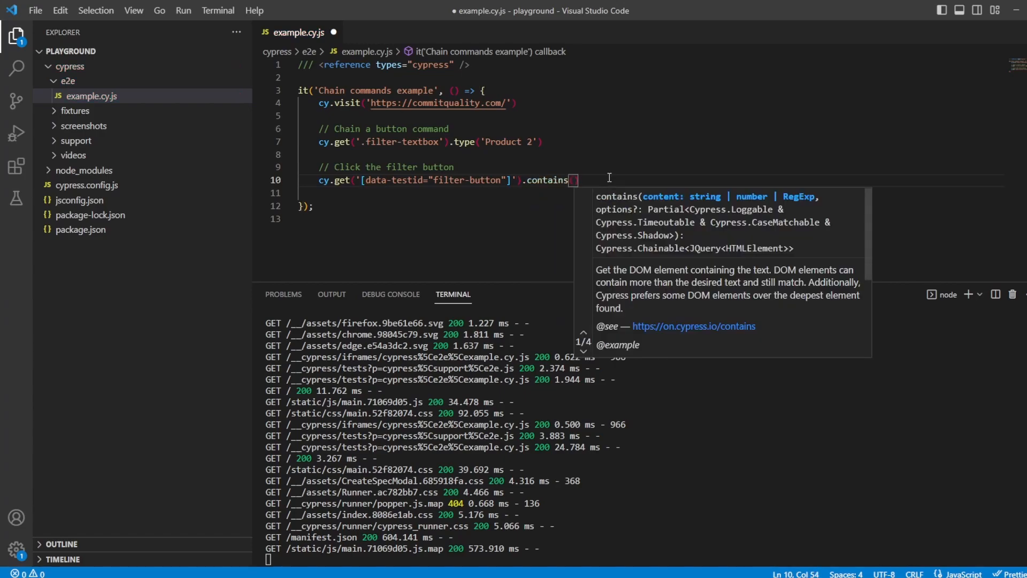
{"action": "type", "text": "'Filt'"}
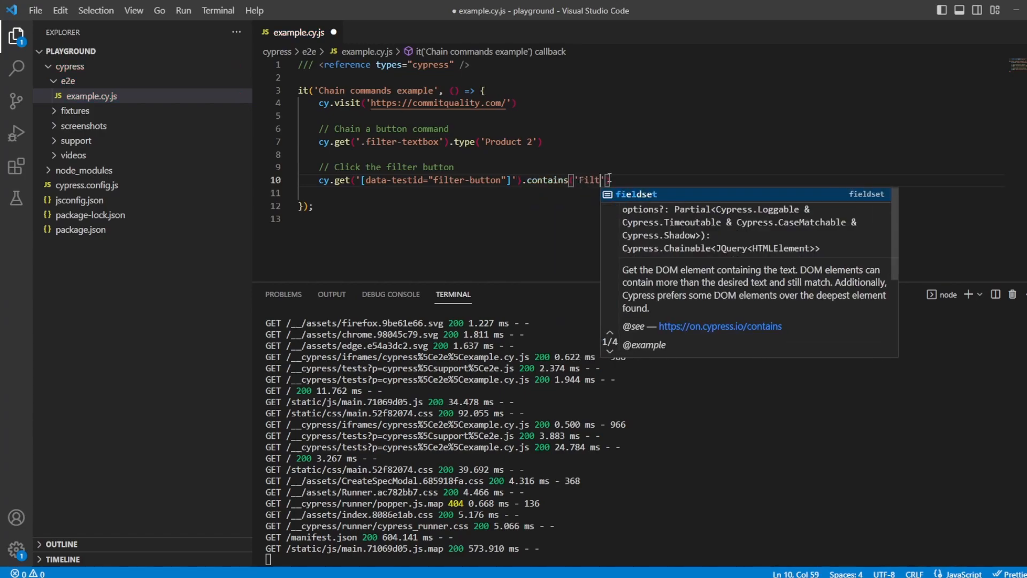
{"action": "type", "text": "er')."}
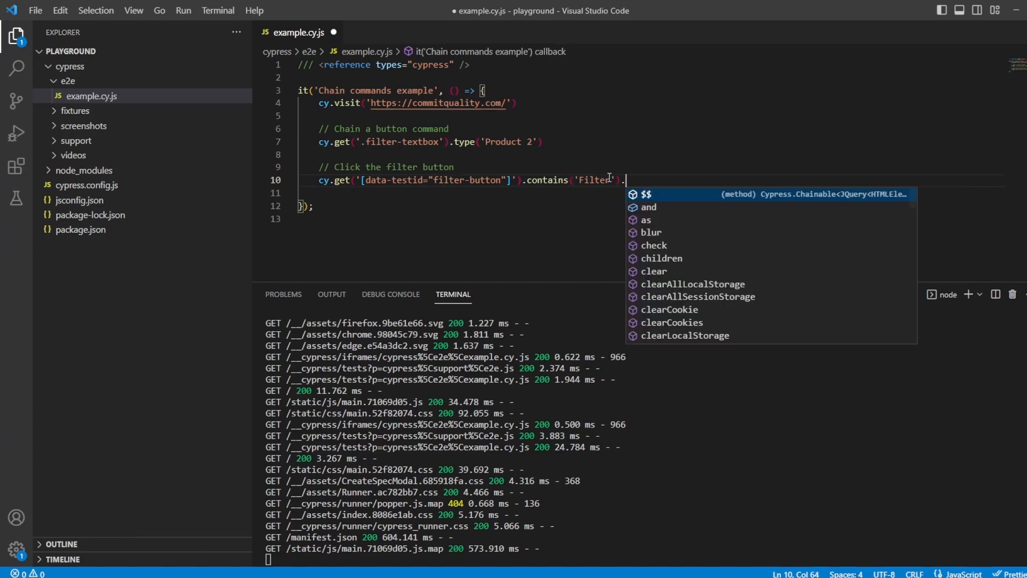
{"action": "type", "text": "click"}
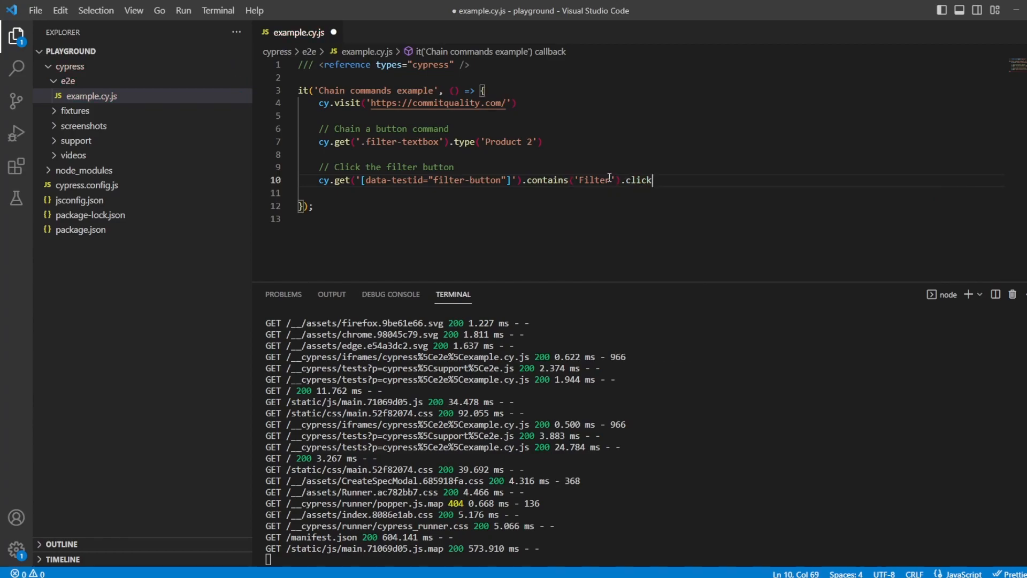
{"action": "type", "text": "();"}
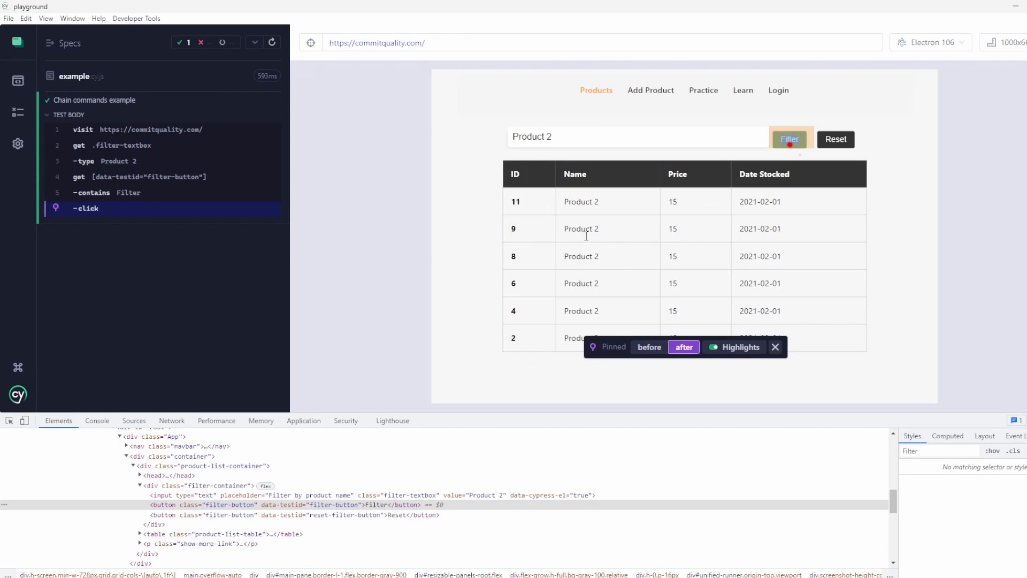
{"action": "mouse_move", "coordinate": [609, 321]}
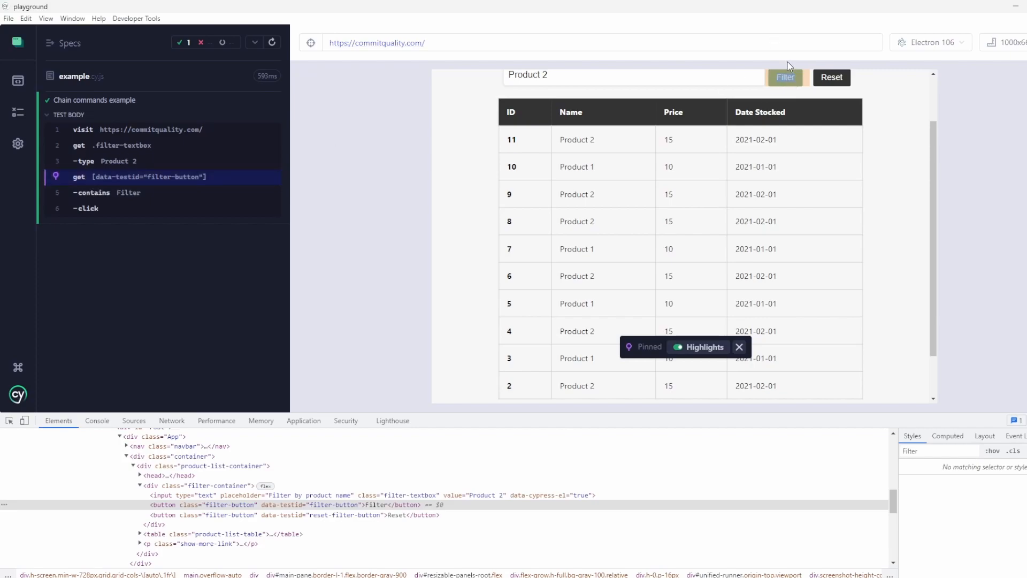
{"action": "mouse_move", "coordinate": [820, 83]}
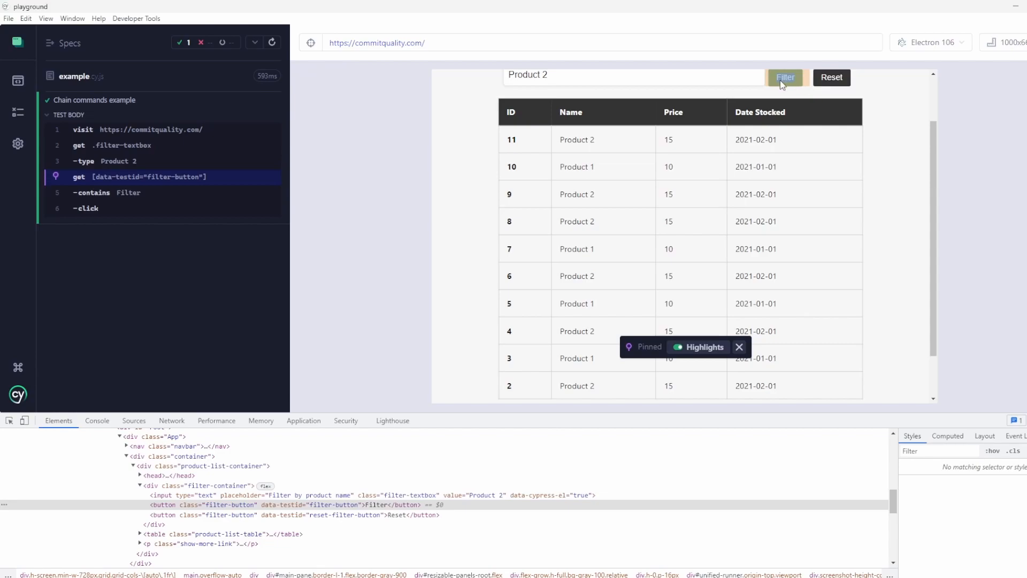
{"action": "mouse_move", "coordinate": [811, 81]}
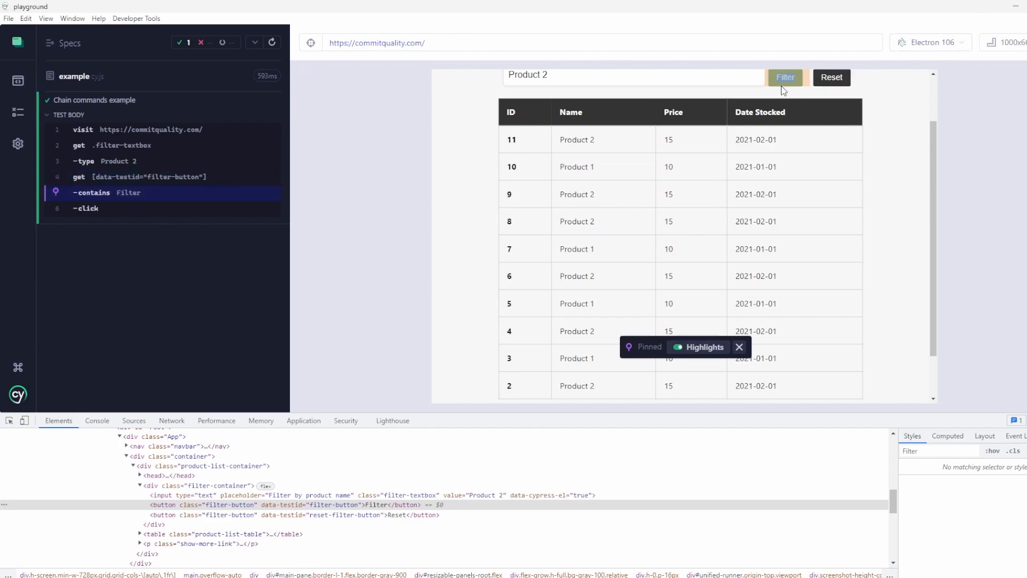
{"action": "mouse_move", "coordinate": [688, 118]}
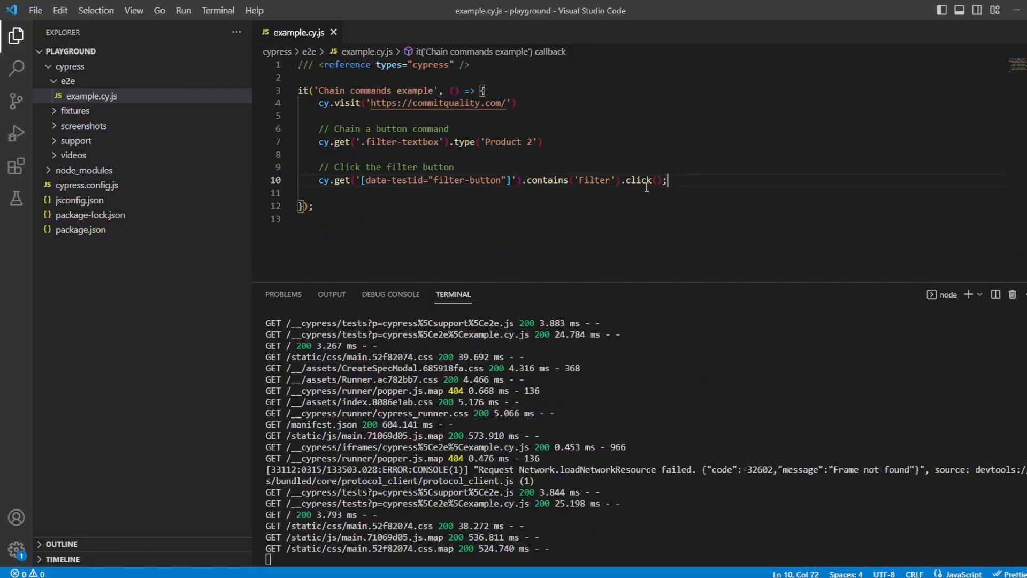
{"action": "mouse_move", "coordinate": [731, 181]}
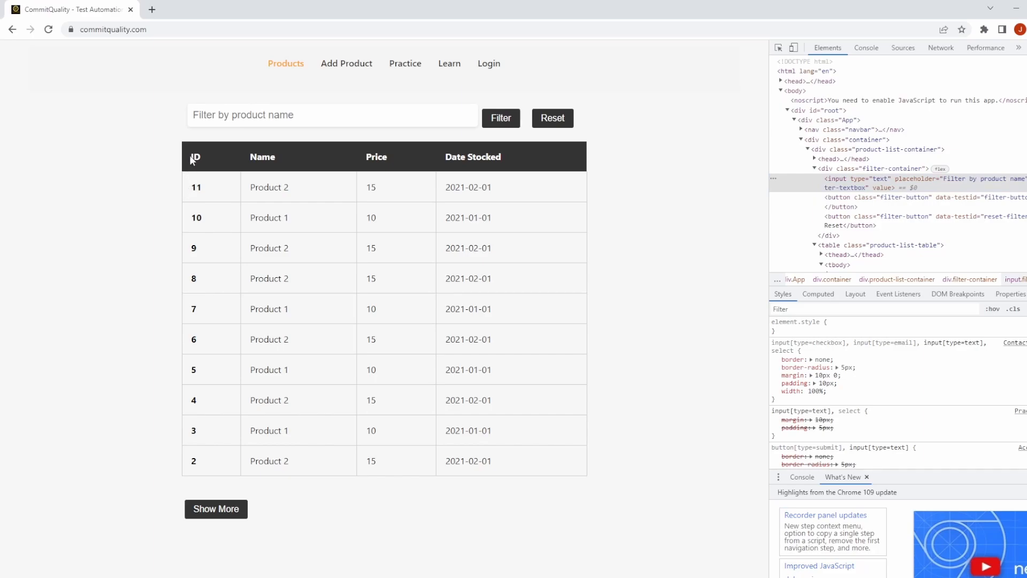
{"action": "double_click", "coordinate": [196, 187]}
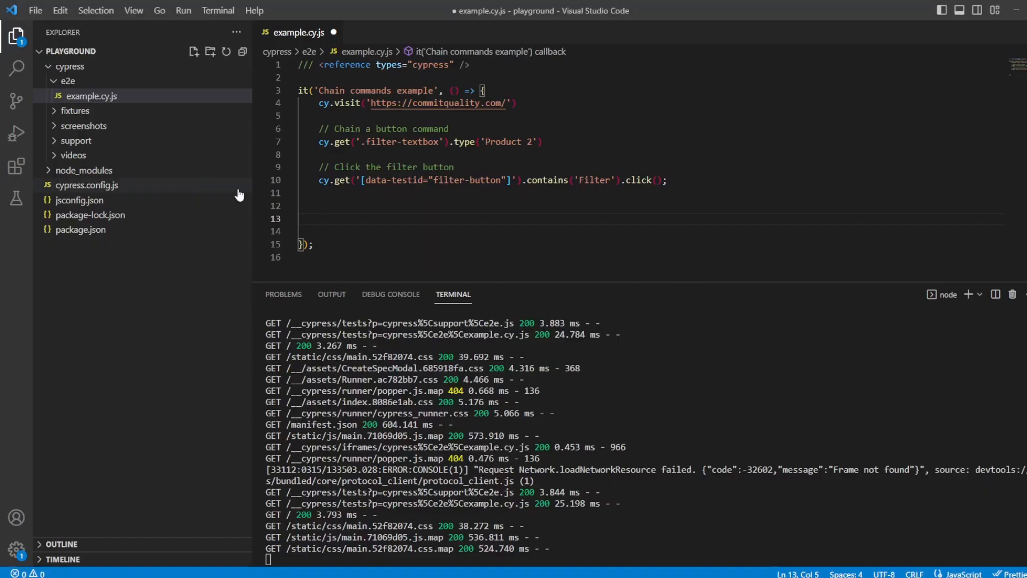
- Add the '// Chain a bunch together' comment and cy.get('tbody') after the filter click
{"action": "left_click", "coordinate": [359, 193]}
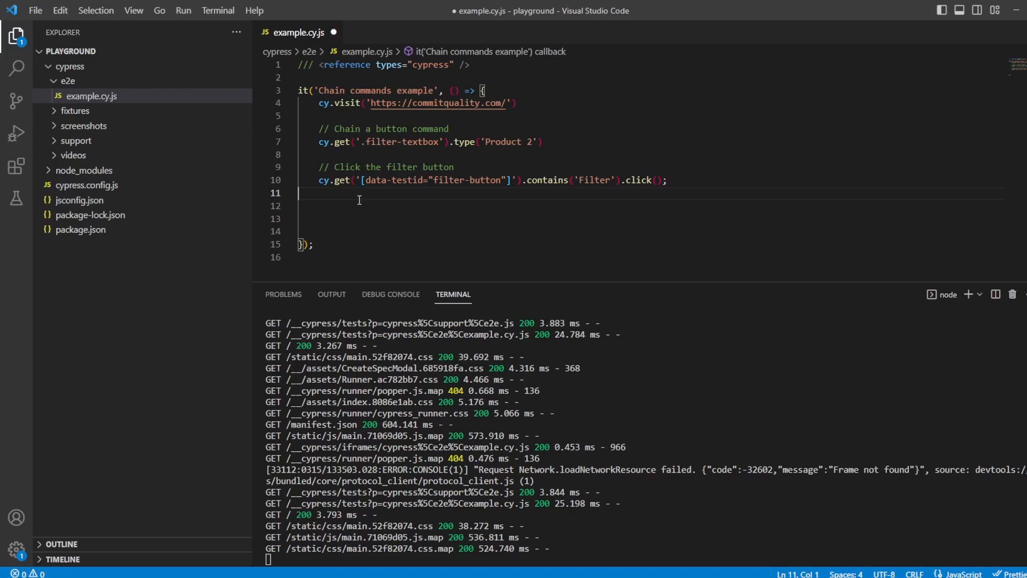
{"action": "type", "text": "// Chain a b"}
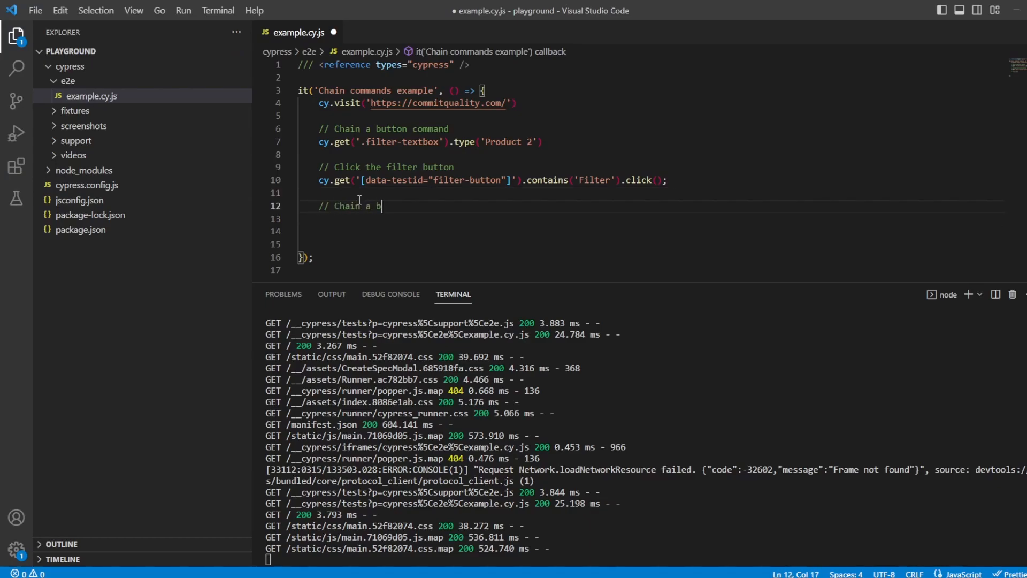
{"action": "type", "text": "unch together"}
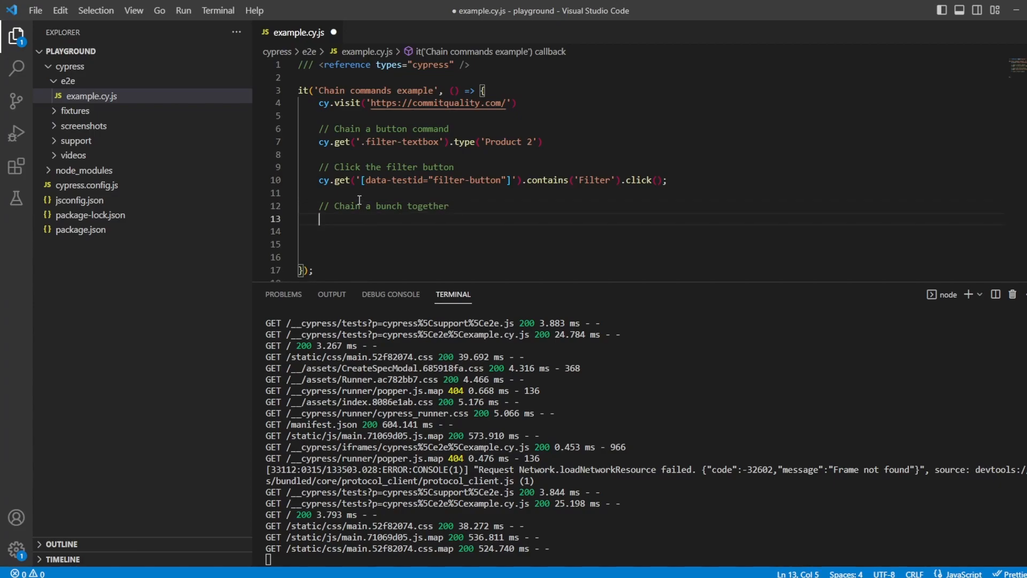
{"action": "type", "text": "cy,get("}
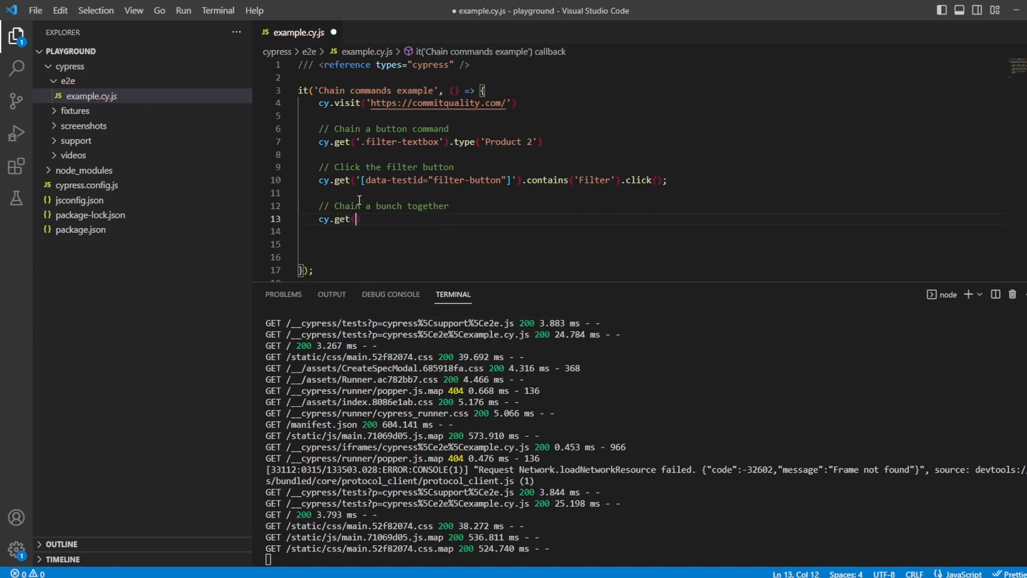
{"action": "type", "text": "("}
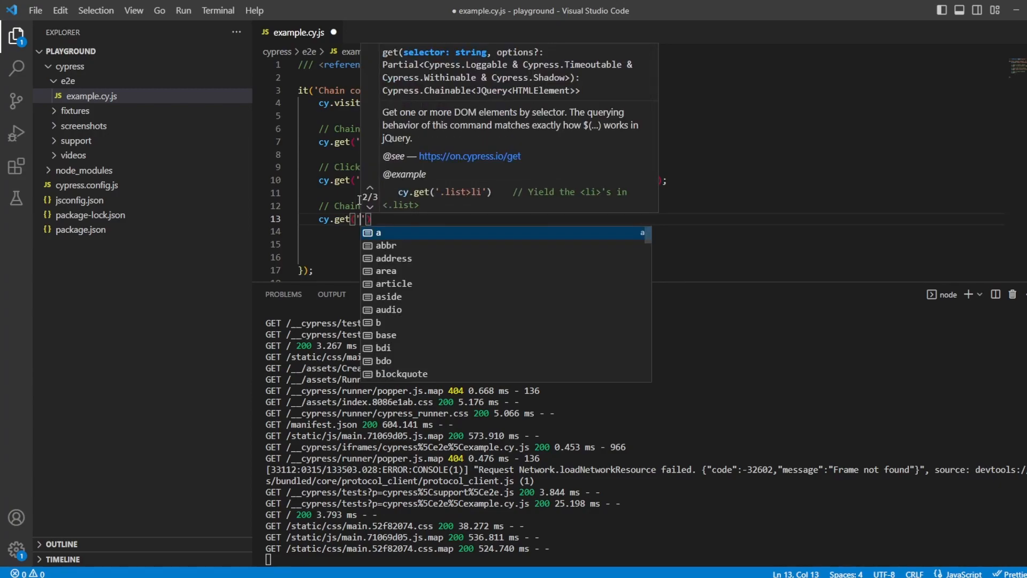
{"action": "type", "text": "tbody"}
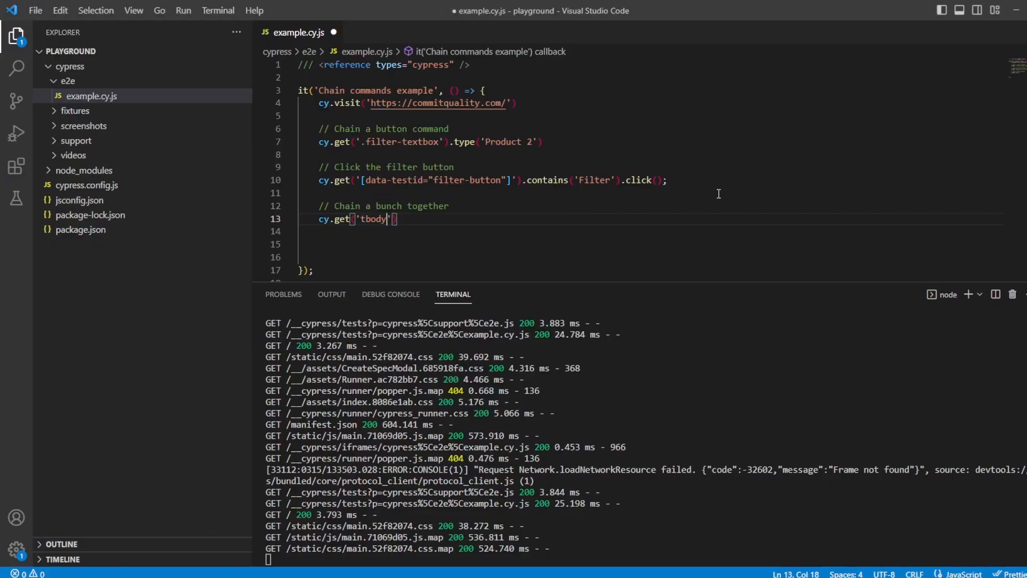
- Chain .find('tr').find('[data-test="id"]') onto the tbody get call
{"action": "type", "text": "."}
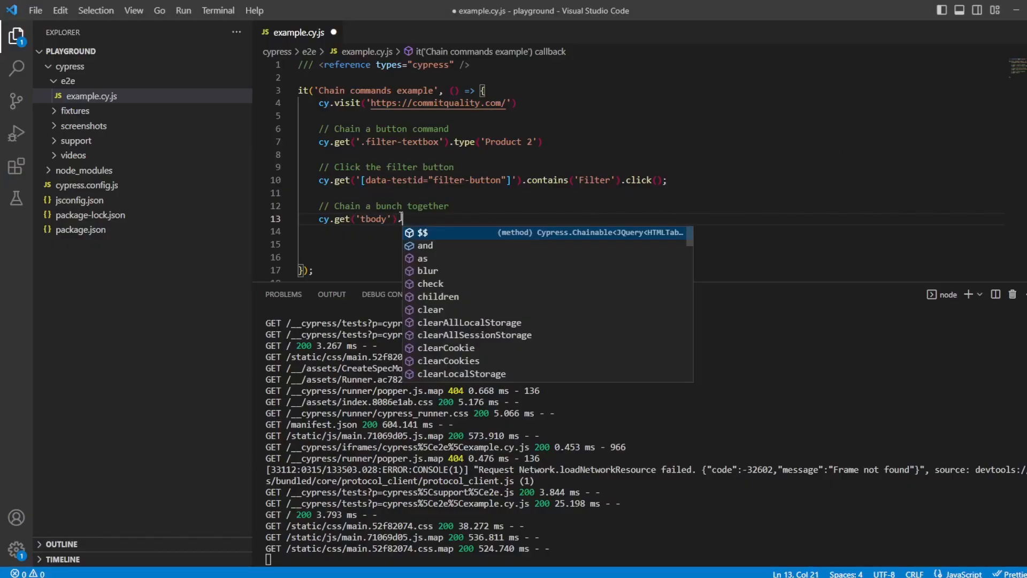
{"action": "type", "text": ".find('tr')/"}
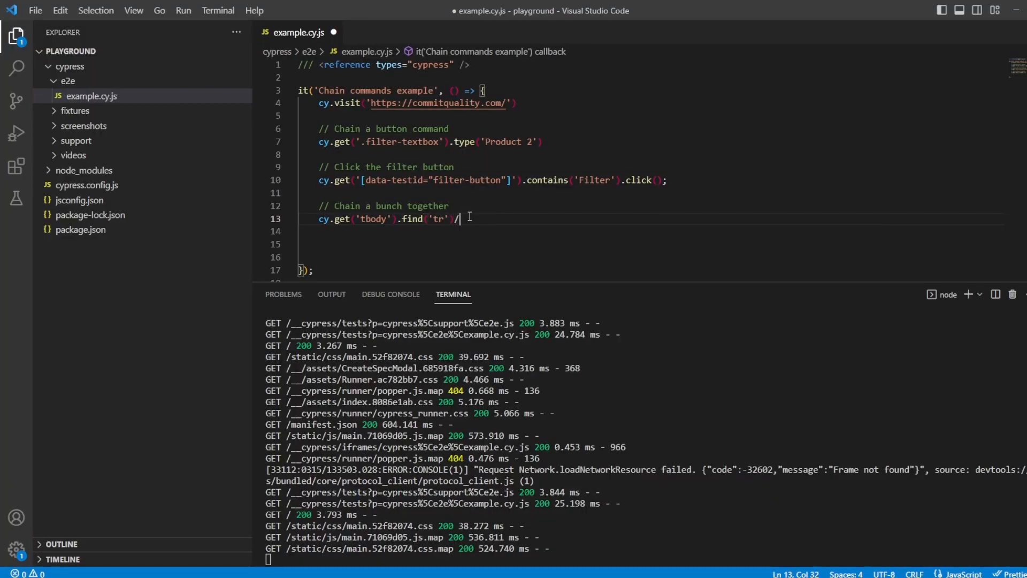
{"action": "type", "text": ".find('"}
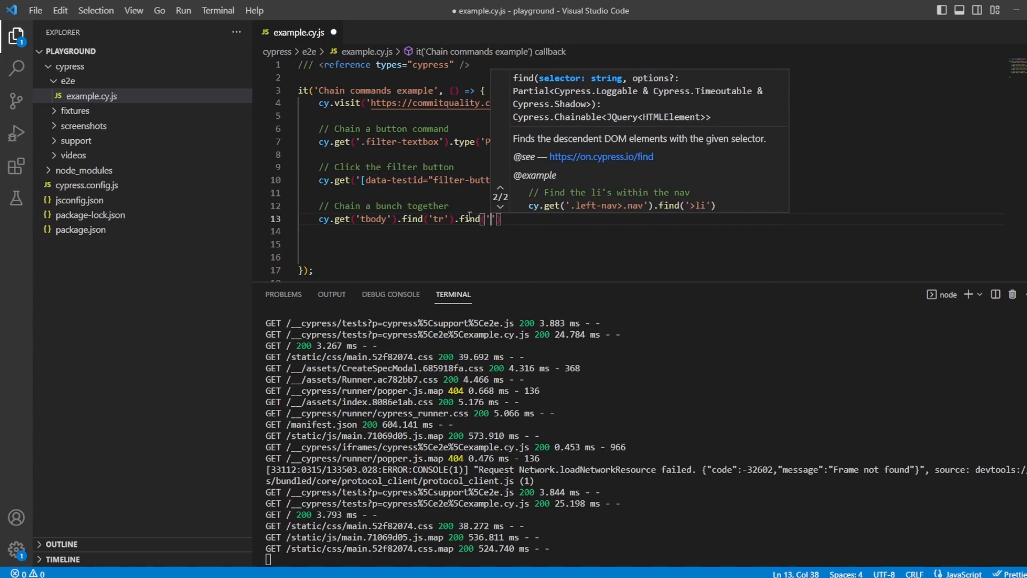
{"action": "type", "text": "[data-test=\"id\"]"}
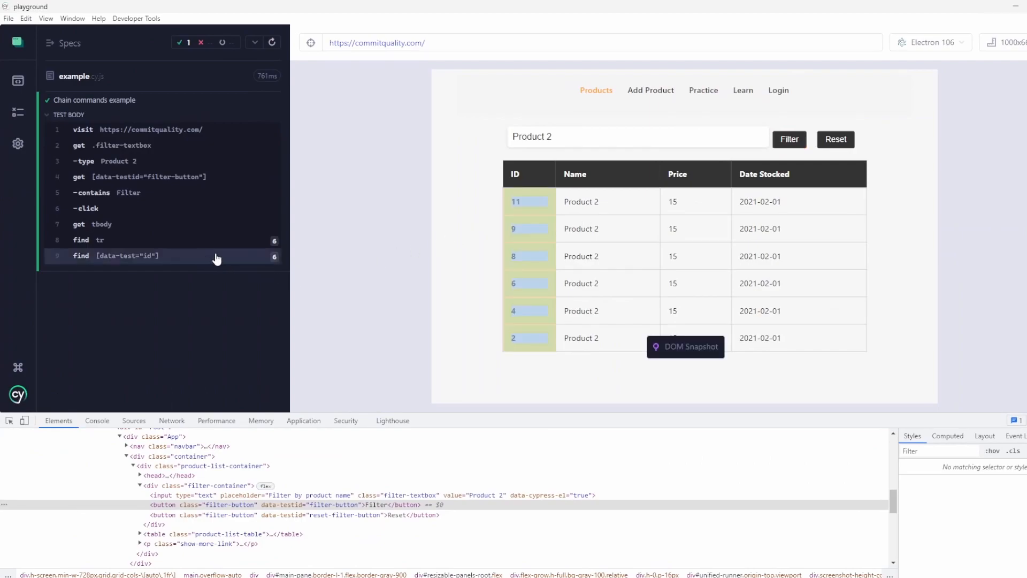
{"action": "mouse_move", "coordinate": [259, 265]}
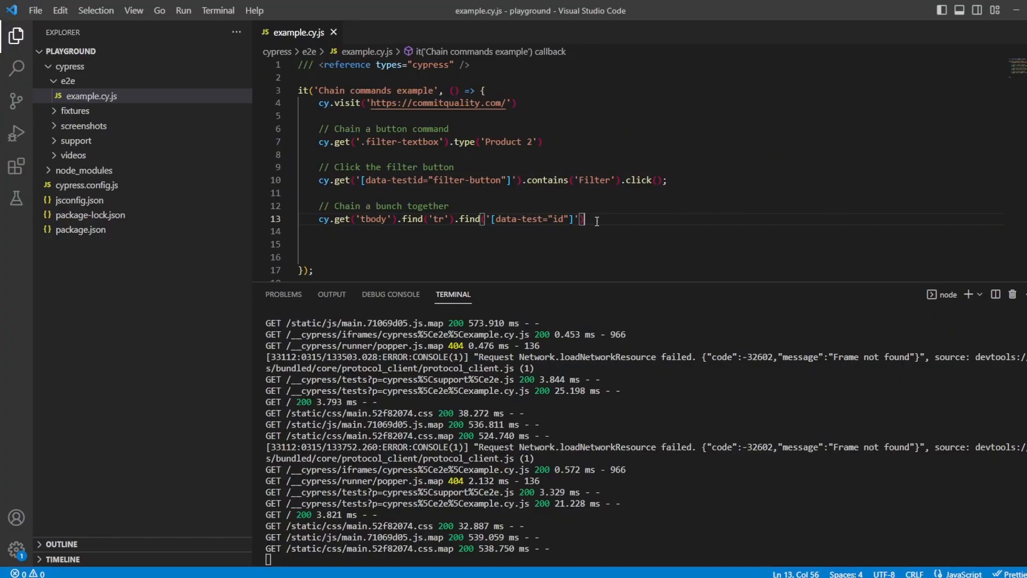
- Append .eq(0).should('have.text' to the ID cell chain on line 13
{"action": "type", "text": ".eq("}
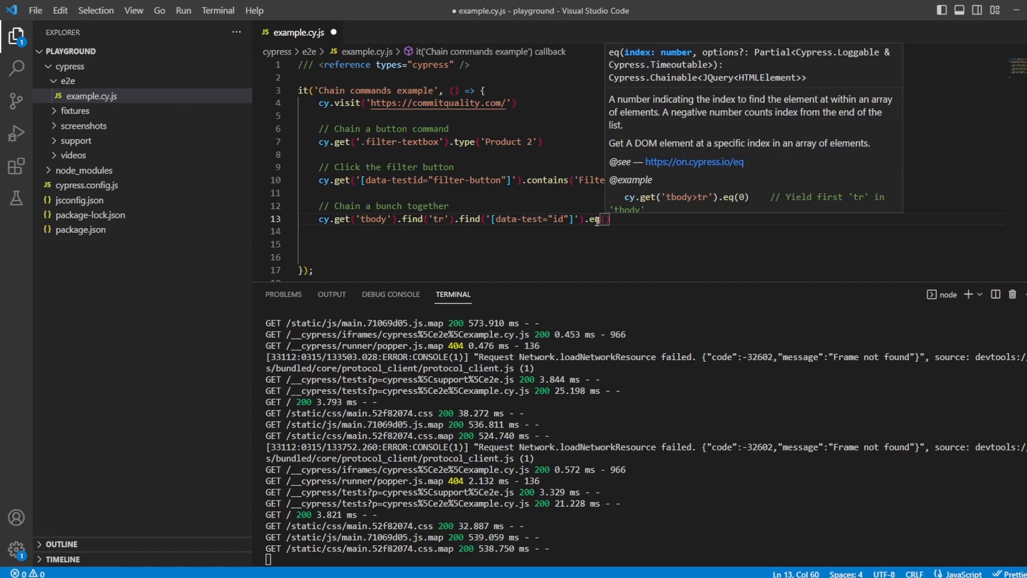
{"action": "type", "text": "0"}
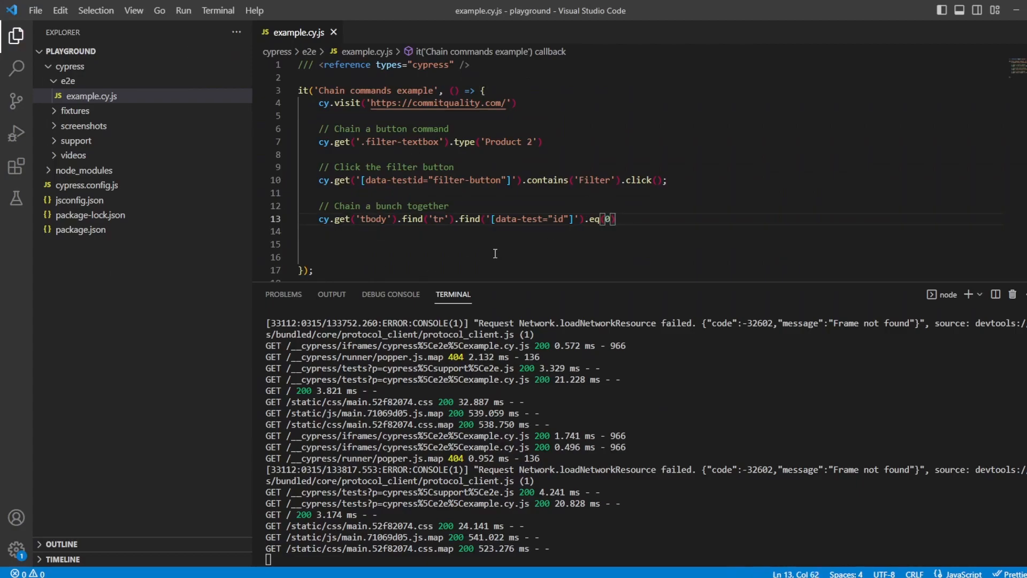
{"action": "type", "text": ".should"}
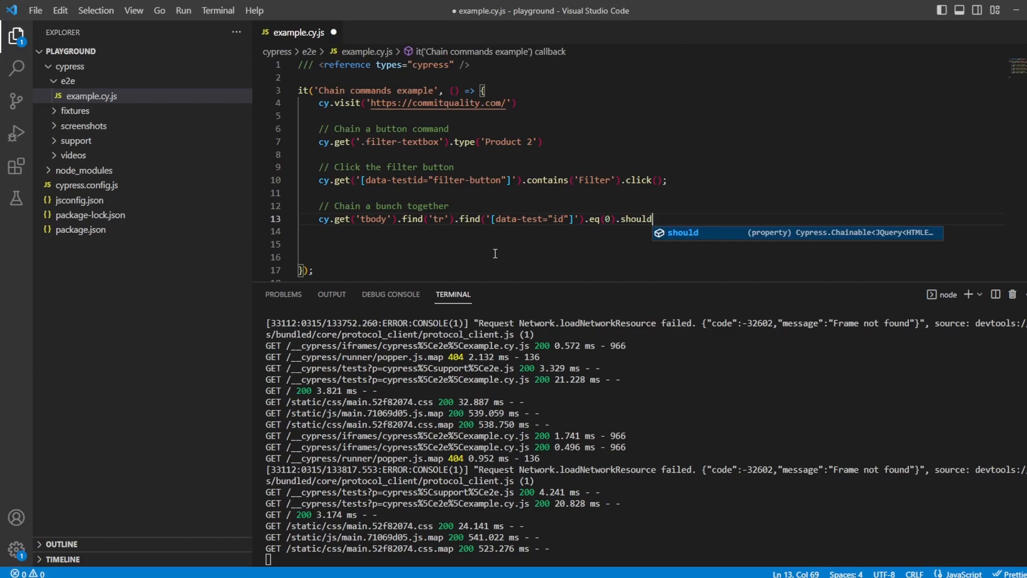
{"action": "type", "text": "('h"}
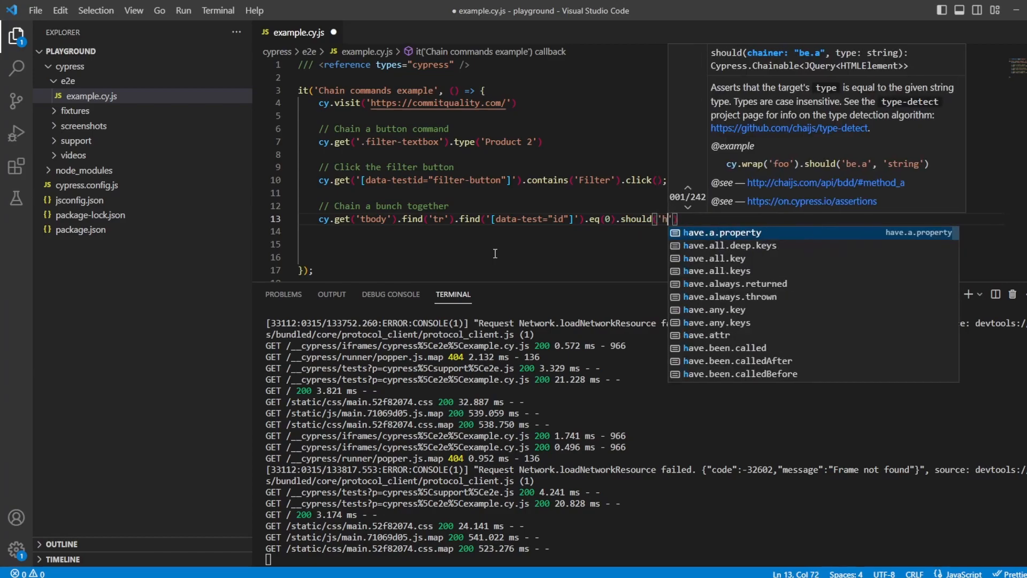
{"action": "type", "text": "ave"}
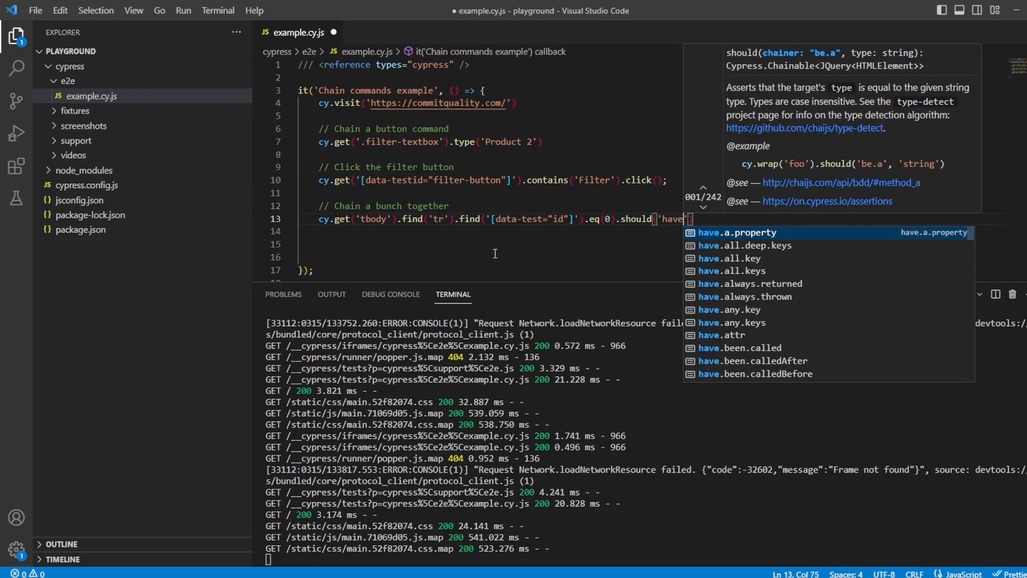
{"action": "type", "text": ".text"}
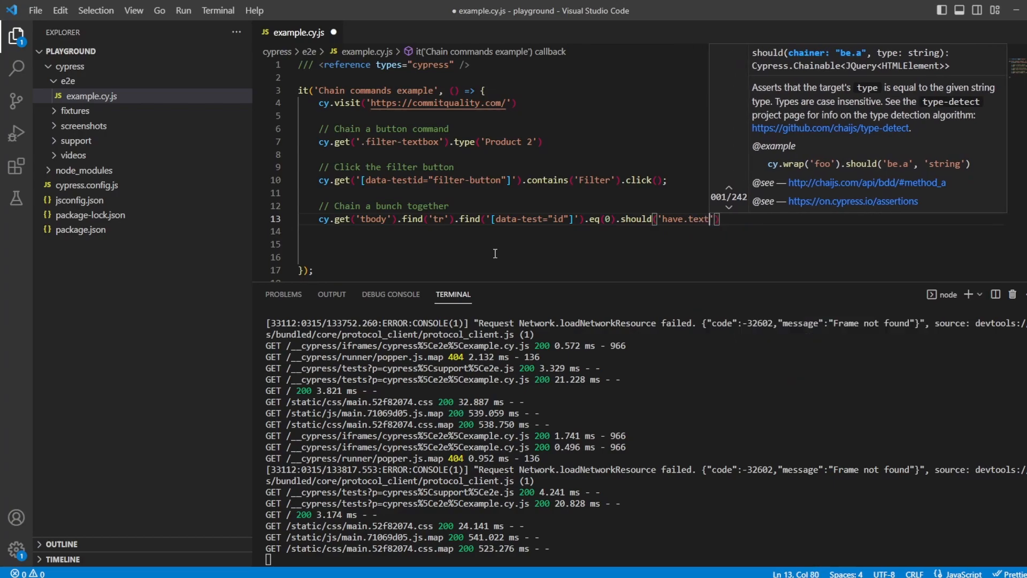